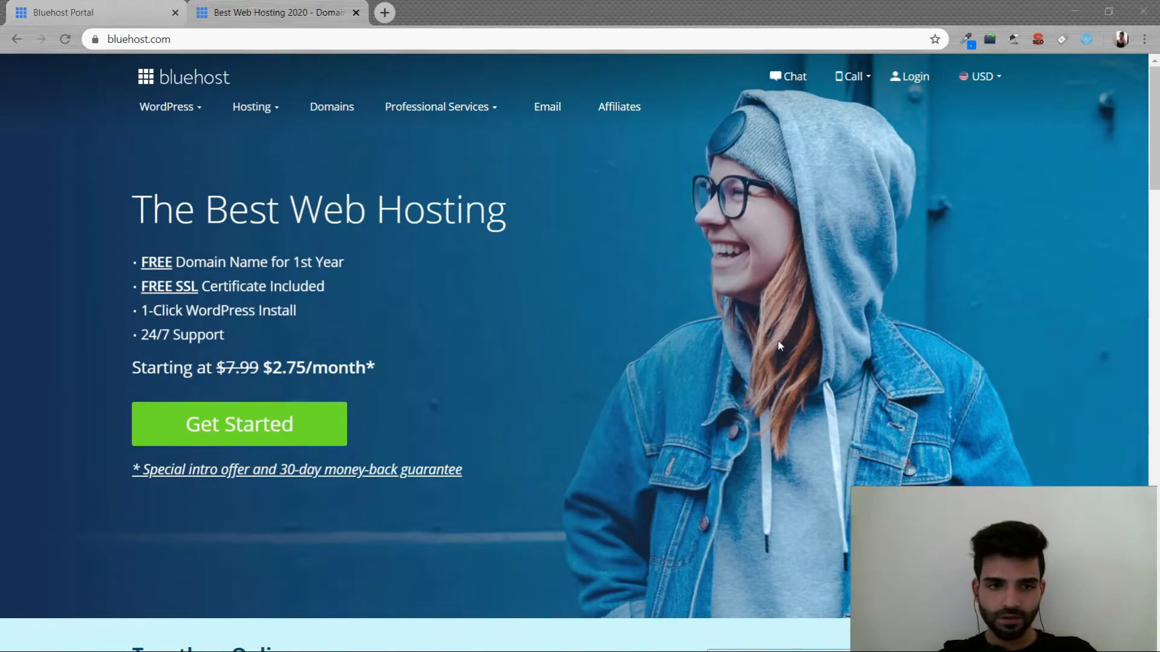
{"action": "mouse_move", "coordinate": [114, 61]}
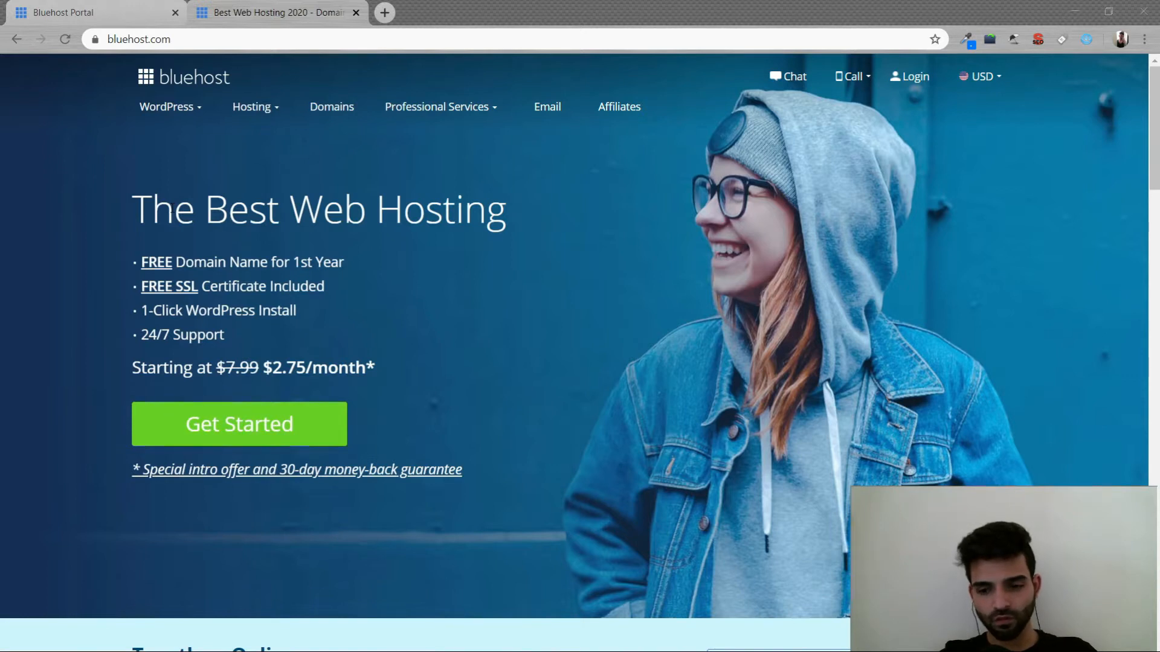
{"action": "mouse_move", "coordinate": [116, 320]}
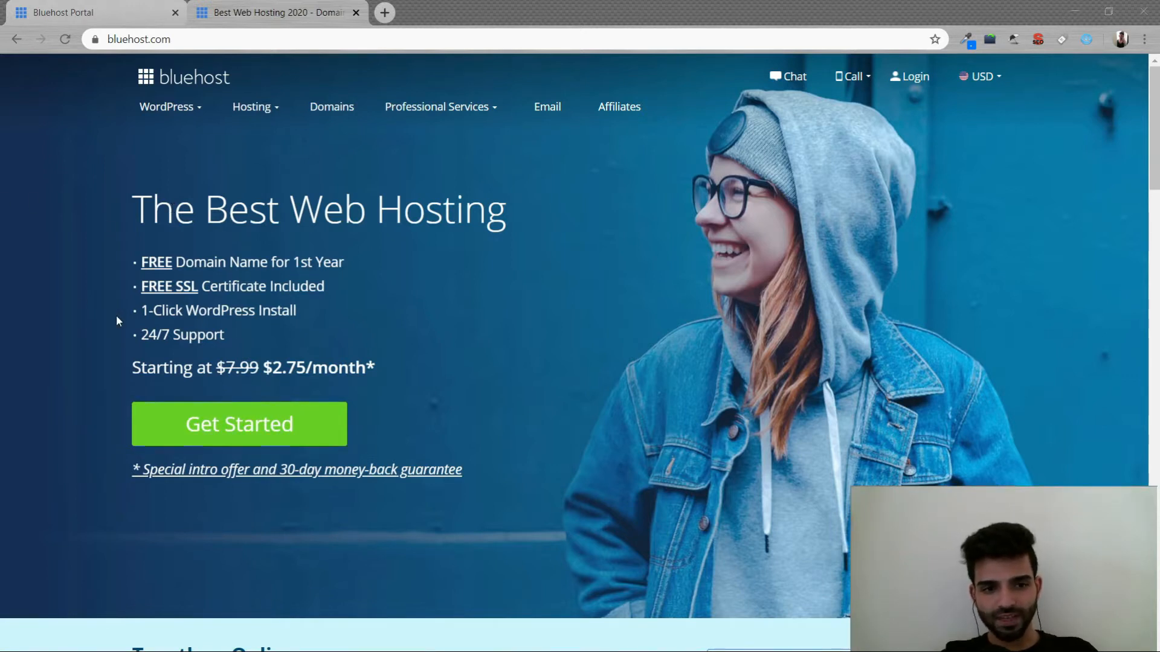
{"action": "mouse_move", "coordinate": [467, 428]}
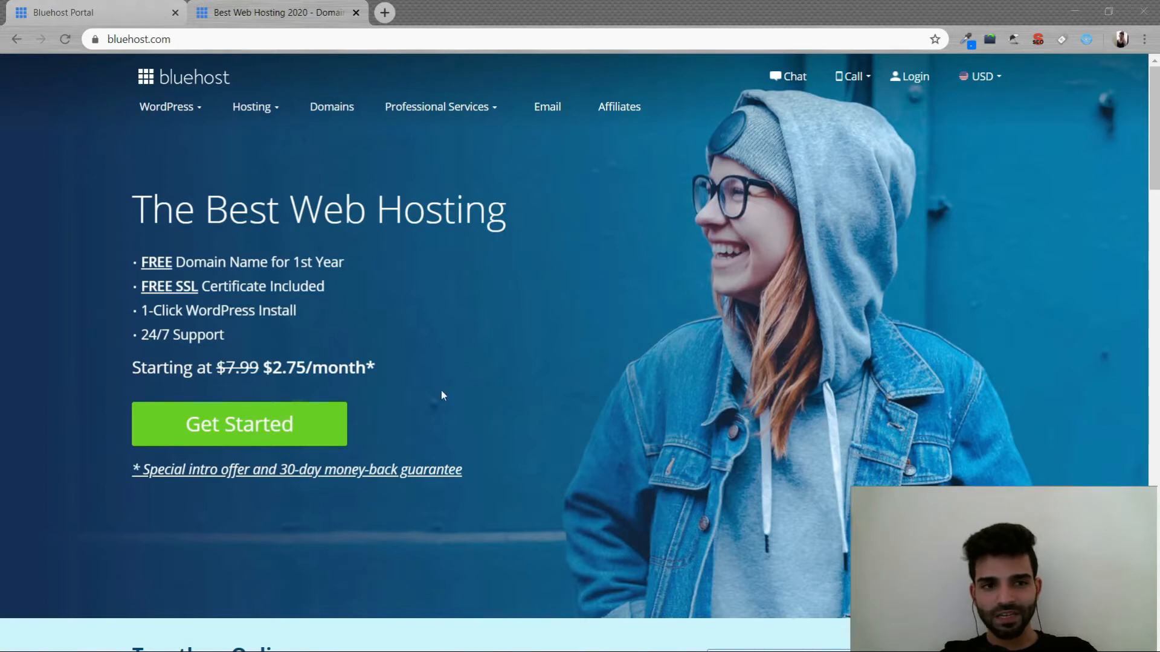
{"action": "mouse_move", "coordinate": [485, 195]}
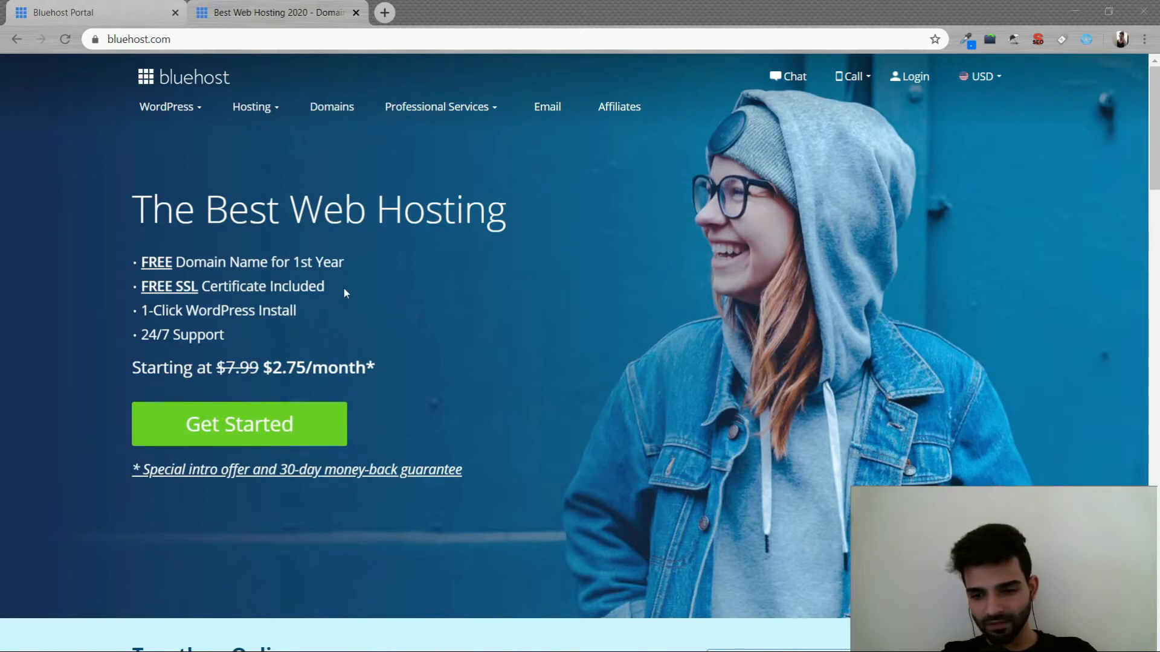
{"action": "mouse_move", "coordinate": [358, 299]}
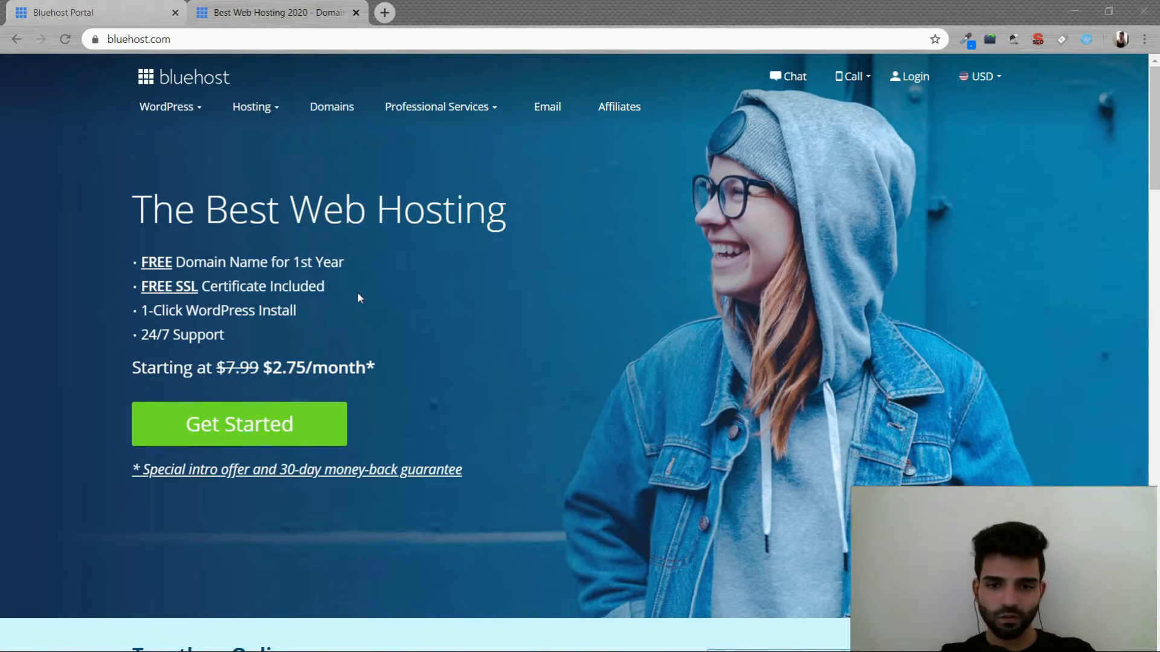
Step: Start creating a new website from the Bluehost account portal
{"action": "left_click", "coordinate": [850, 76]}
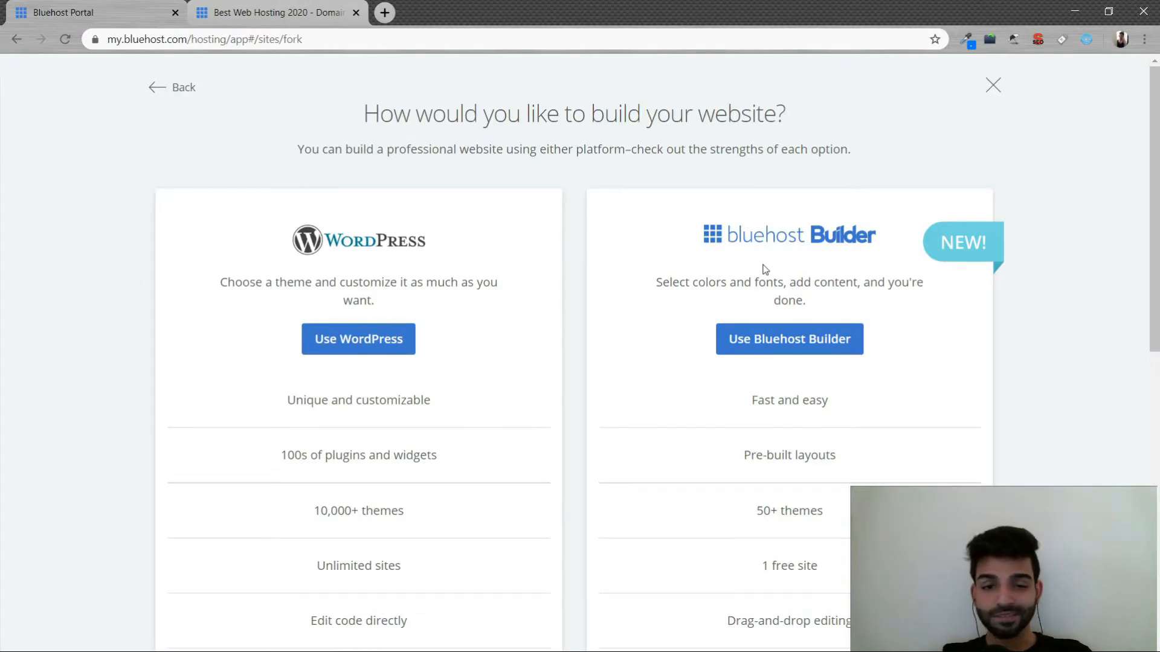
{"action": "mouse_move", "coordinate": [782, 397]}
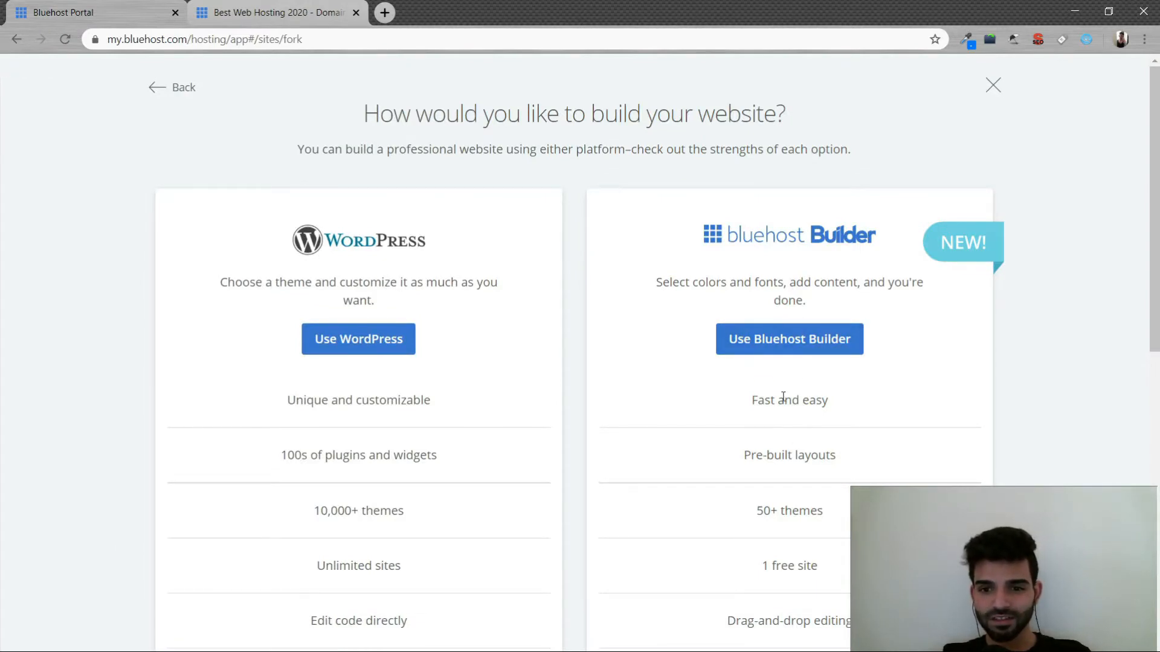
Step: Choose 'Use Bluehost Builder' instead of WordPress to build the site
{"action": "left_click", "coordinate": [789, 338]}
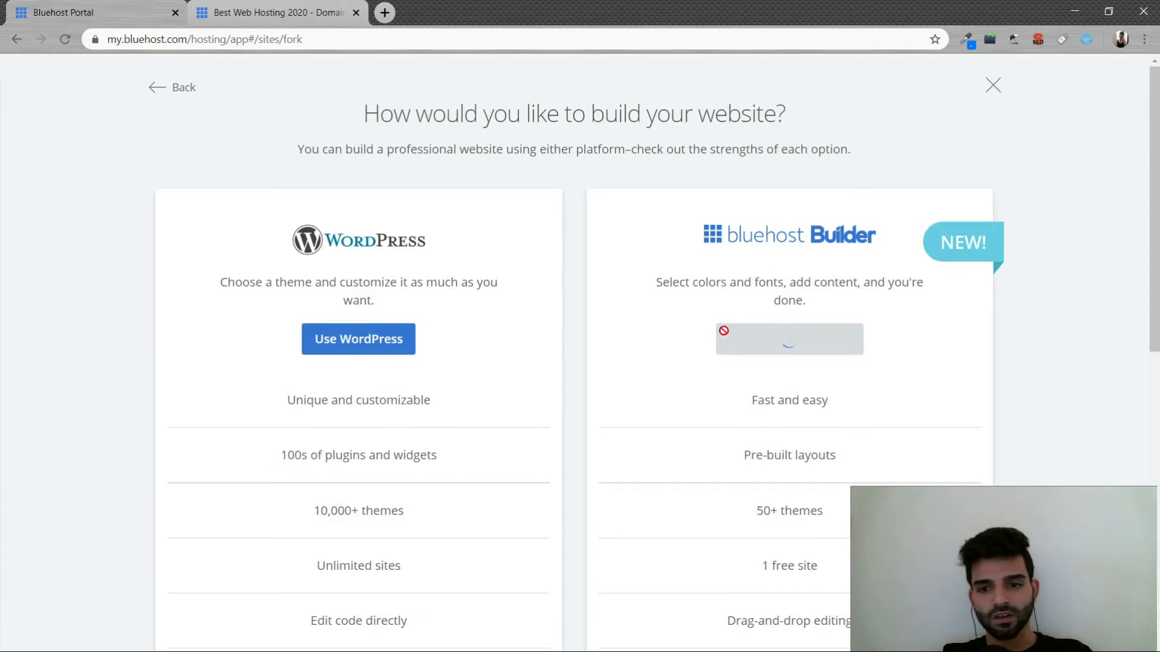
{"action": "left_click", "coordinate": [788, 338]}
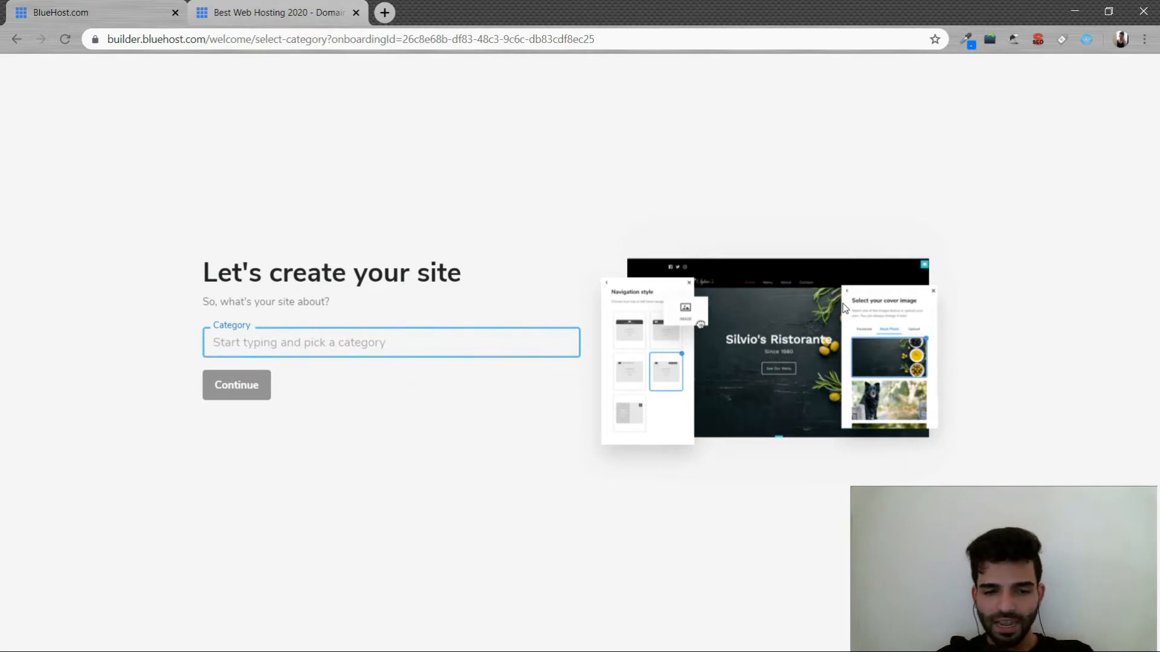
Step: Set the category to Men's Clothing Store and the site name to 'The Rebels', then continue
{"action": "type", "text": "me"}
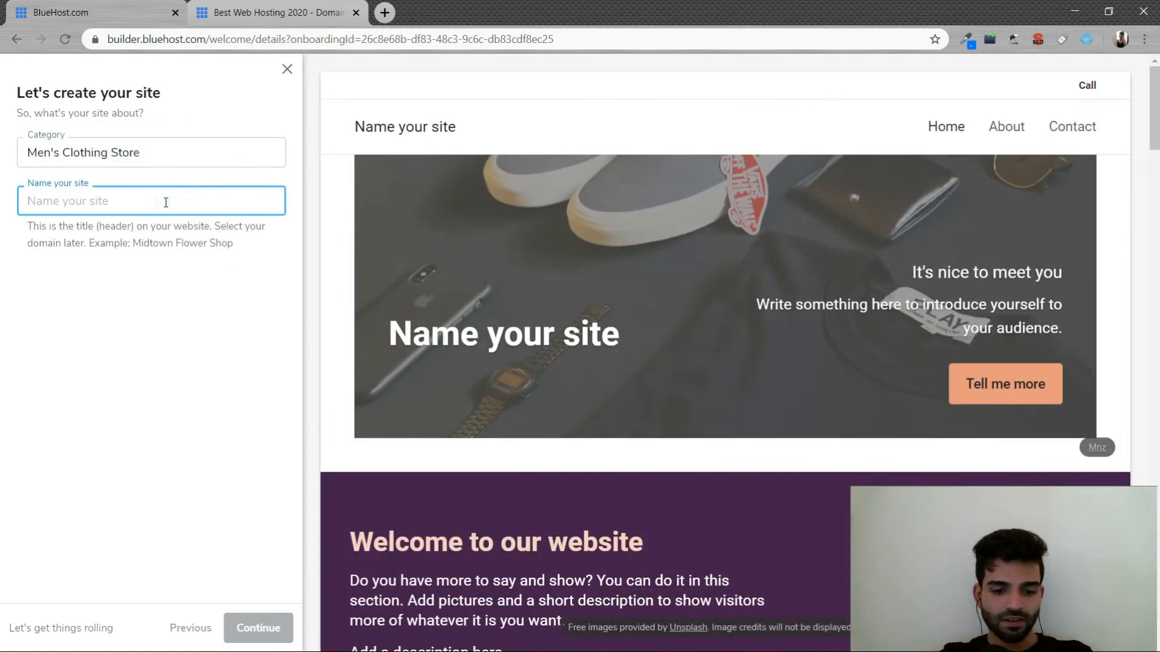
{"action": "type", "text": "Yavar Khan"}
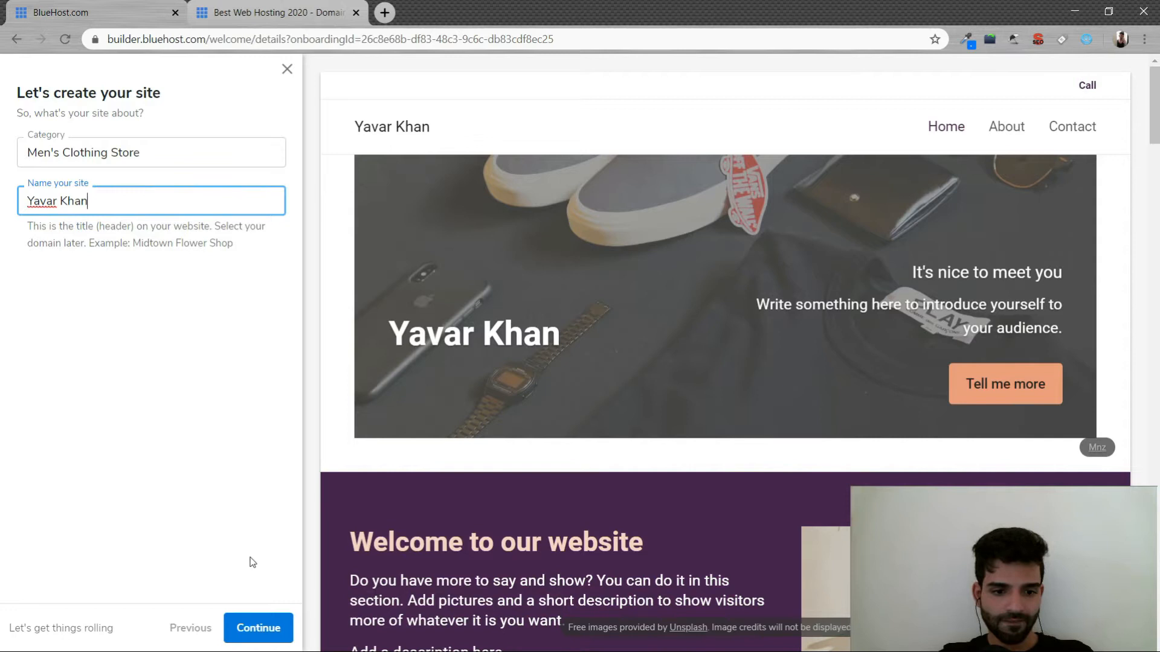
{"action": "type", "text": "The"}
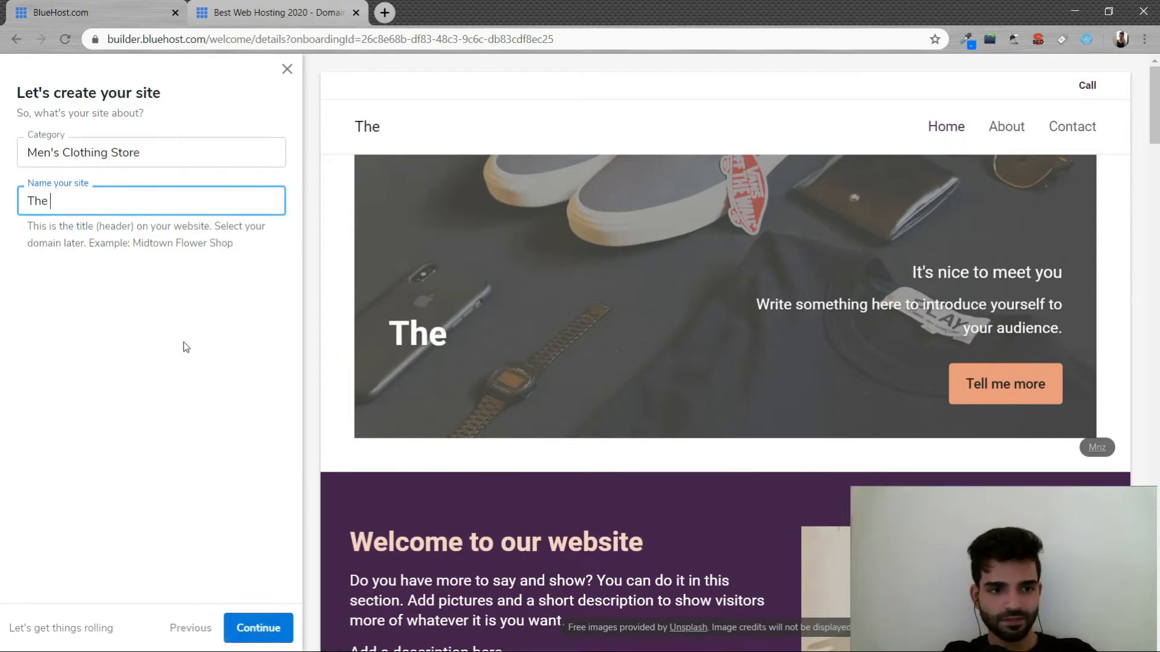
{"action": "type", "text": "rebels"}
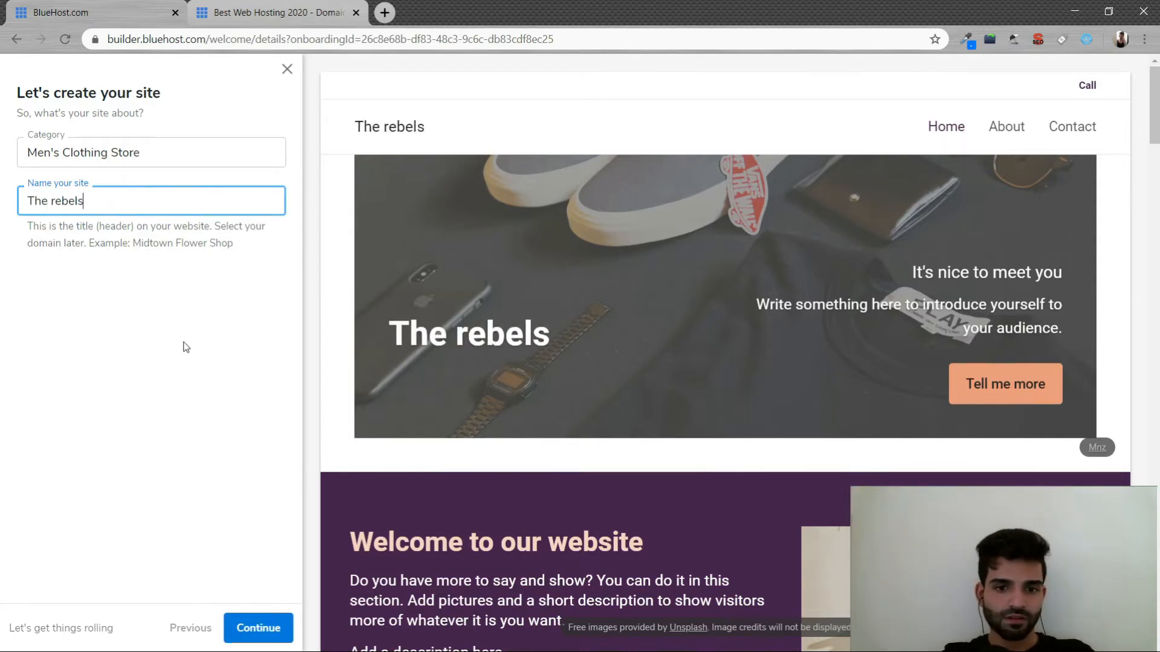
{"action": "double_click", "coordinate": [54, 200]}
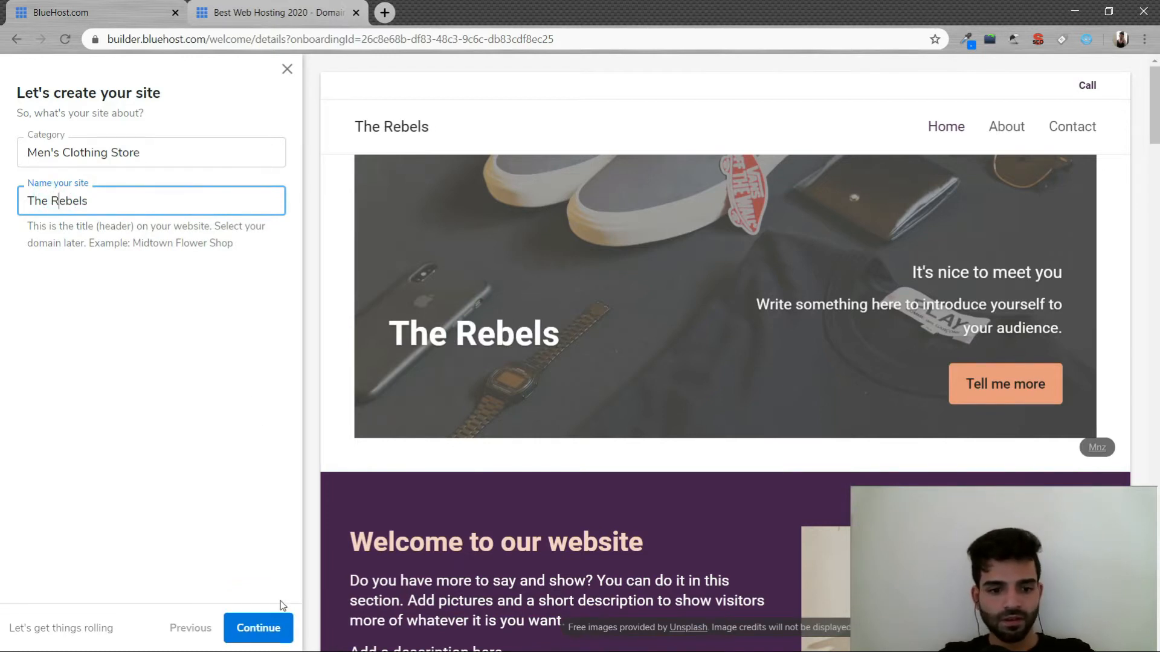
{"action": "left_click", "coordinate": [257, 628]}
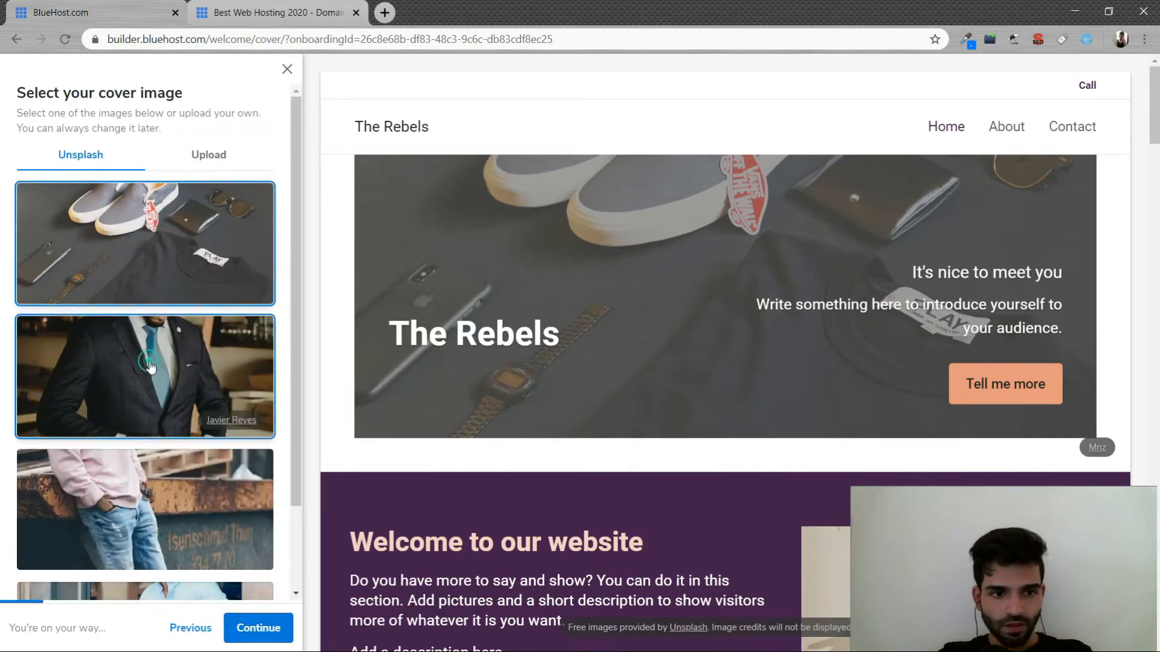
Step: Keep the sneakers Unsplash photo as the cover image and continue to the logo step
{"action": "scroll", "scroll_direction": "down", "scroll_amount": 3}
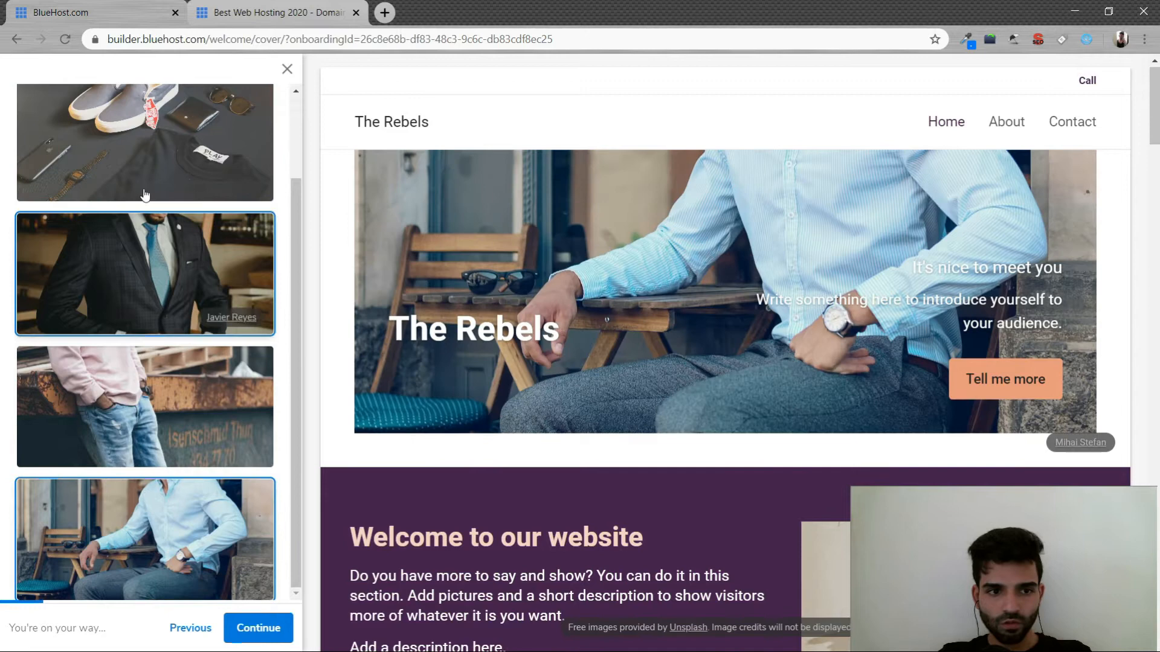
{"action": "left_click", "coordinate": [258, 628]}
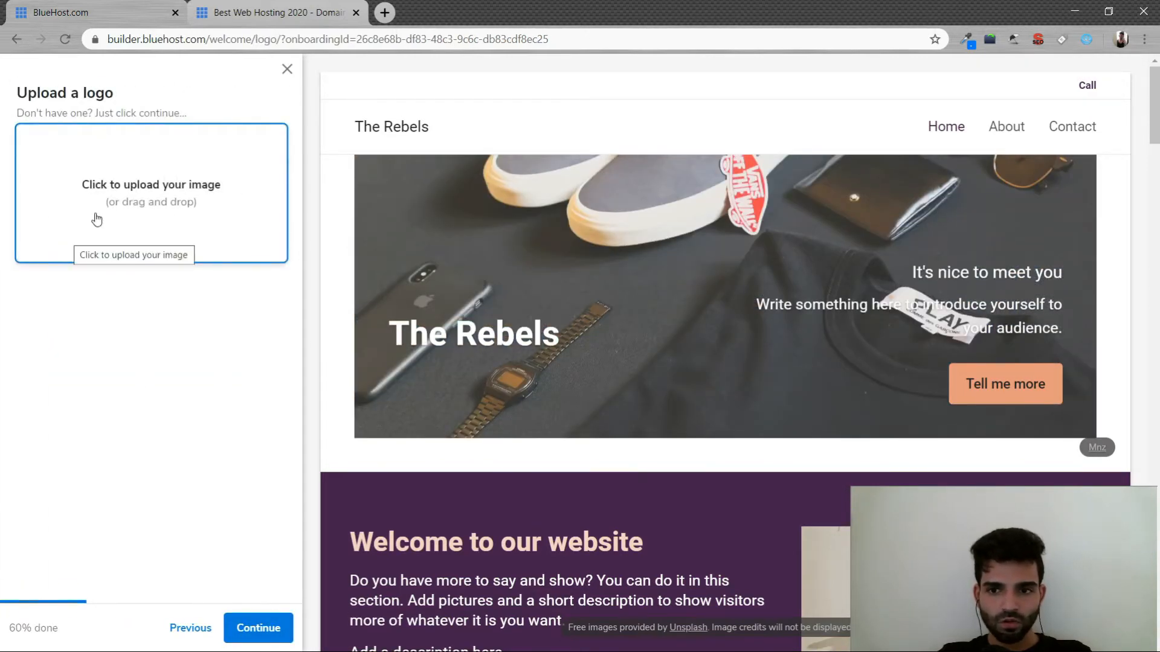
Step: Skip the logo upload and set Caveat as the heading font, reaching the colour step
{"action": "left_click", "coordinate": [257, 627]}
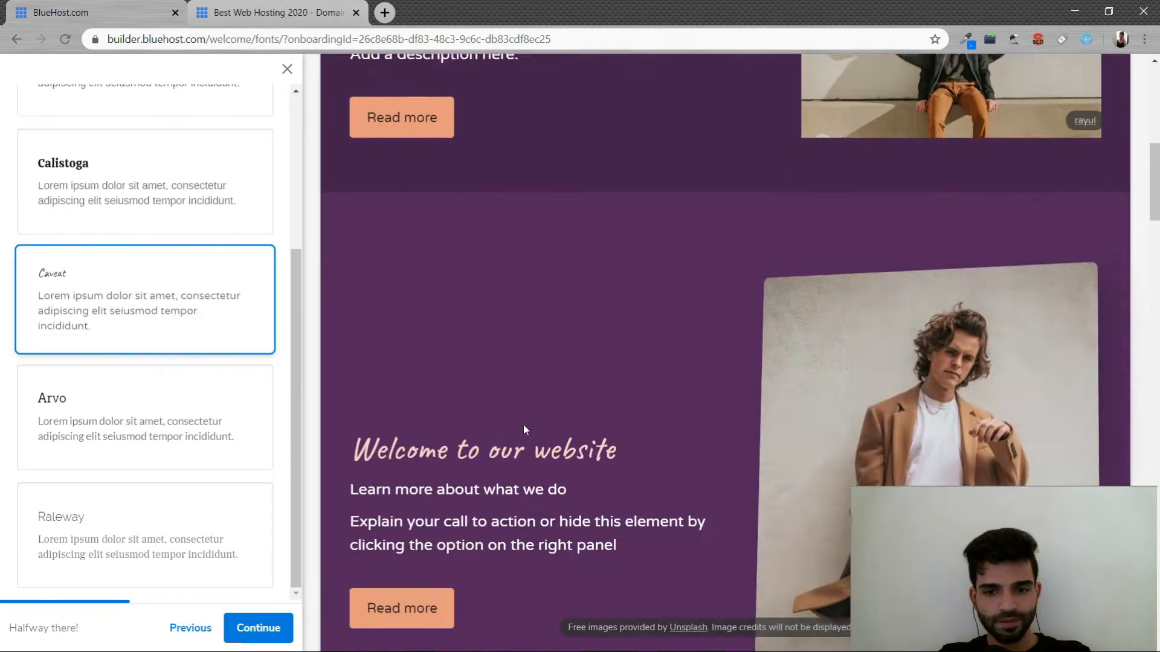
{"action": "scroll", "scroll_direction": "down", "scroll_amount": 3}
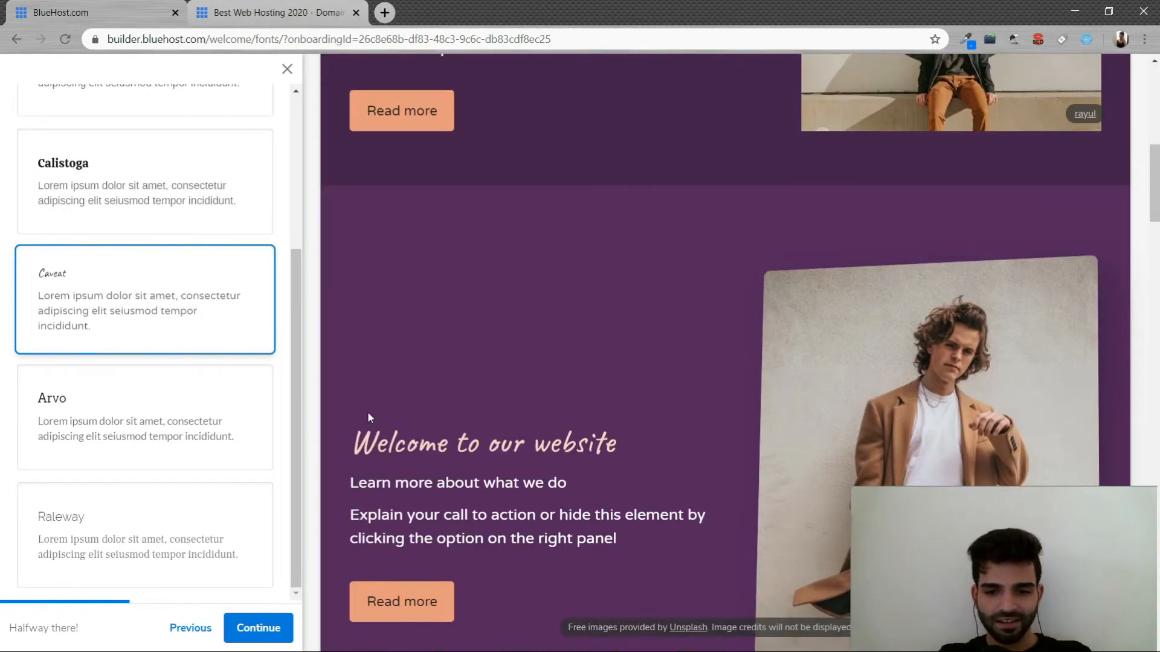
{"action": "left_click", "coordinate": [258, 627]}
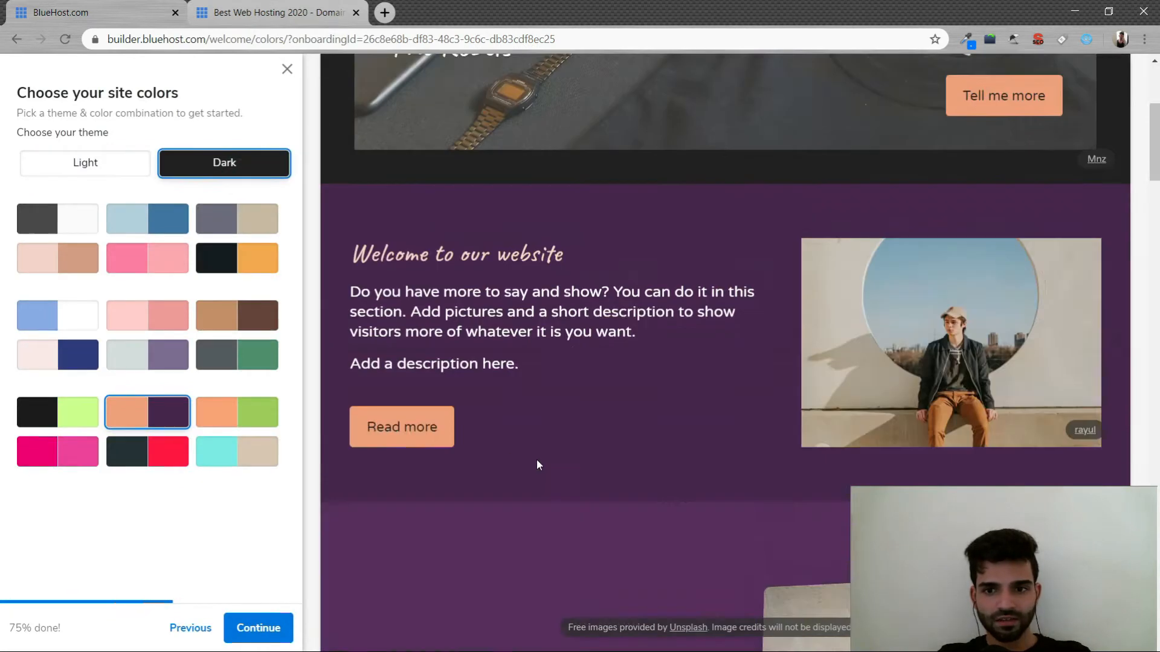
Step: Preview several colour schemes and settle on the light and dark blue palette
{"action": "left_click", "coordinate": [84, 163]}
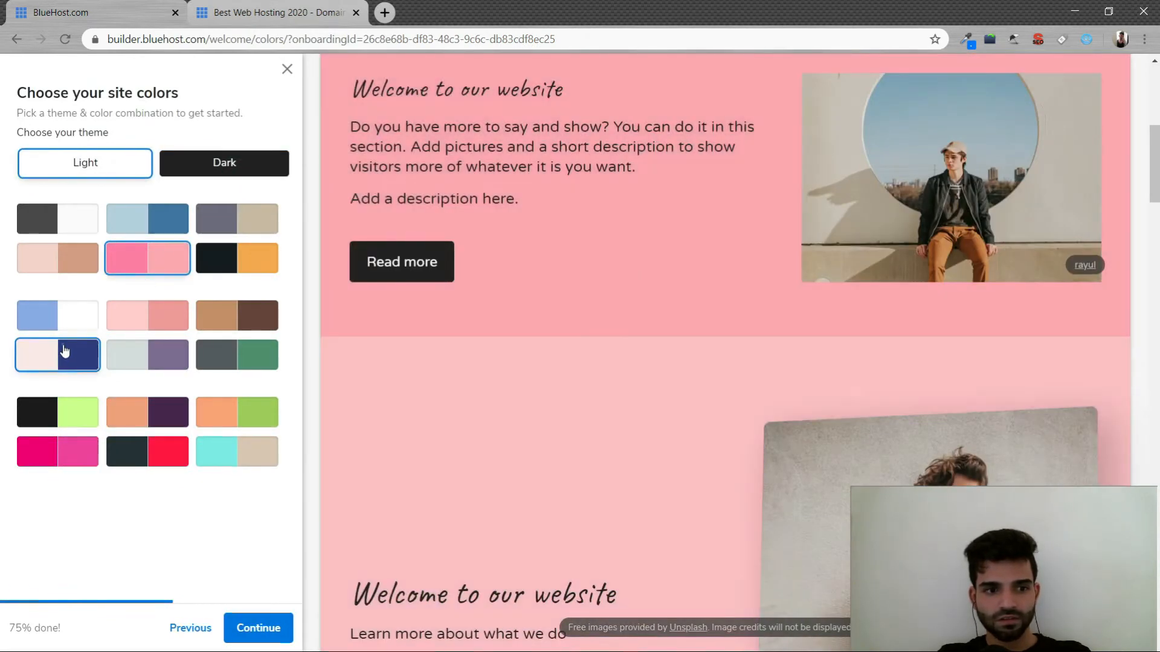
{"action": "left_click", "coordinate": [146, 451]}
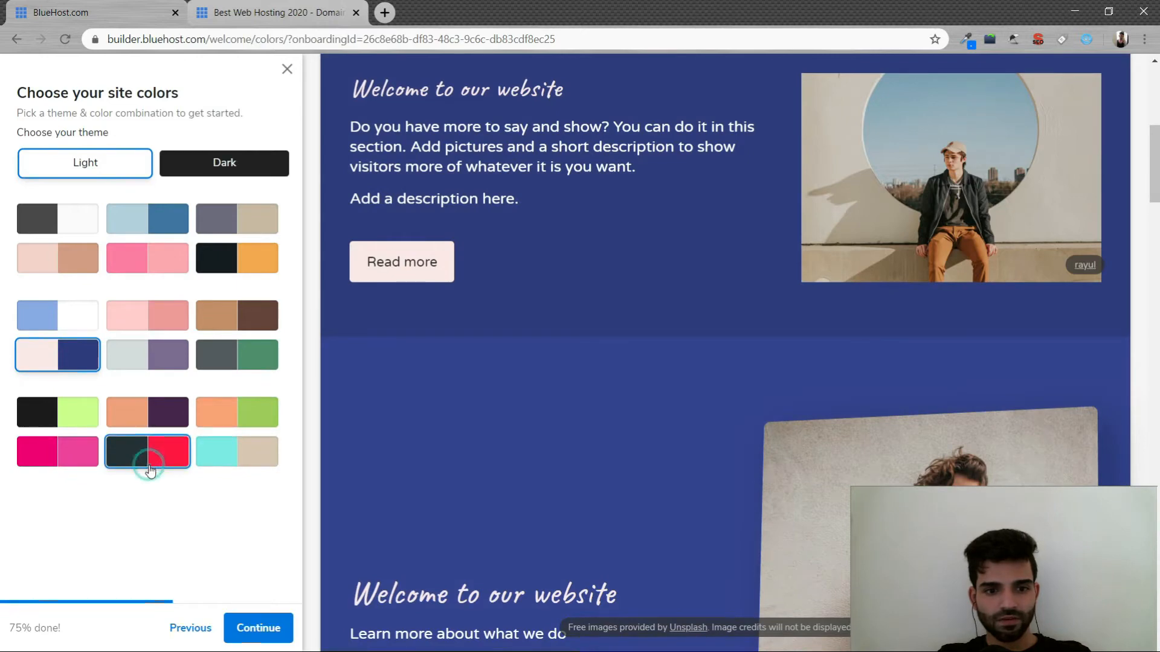
{"action": "left_click", "coordinate": [57, 412]}
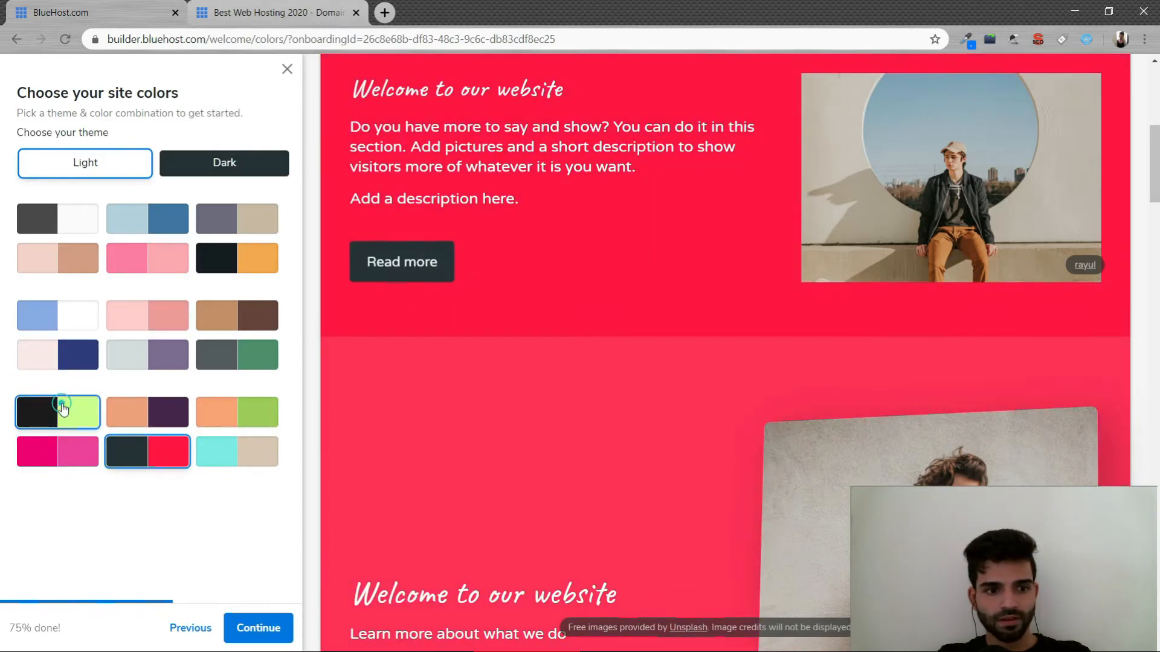
{"action": "left_click", "coordinate": [57, 257]}
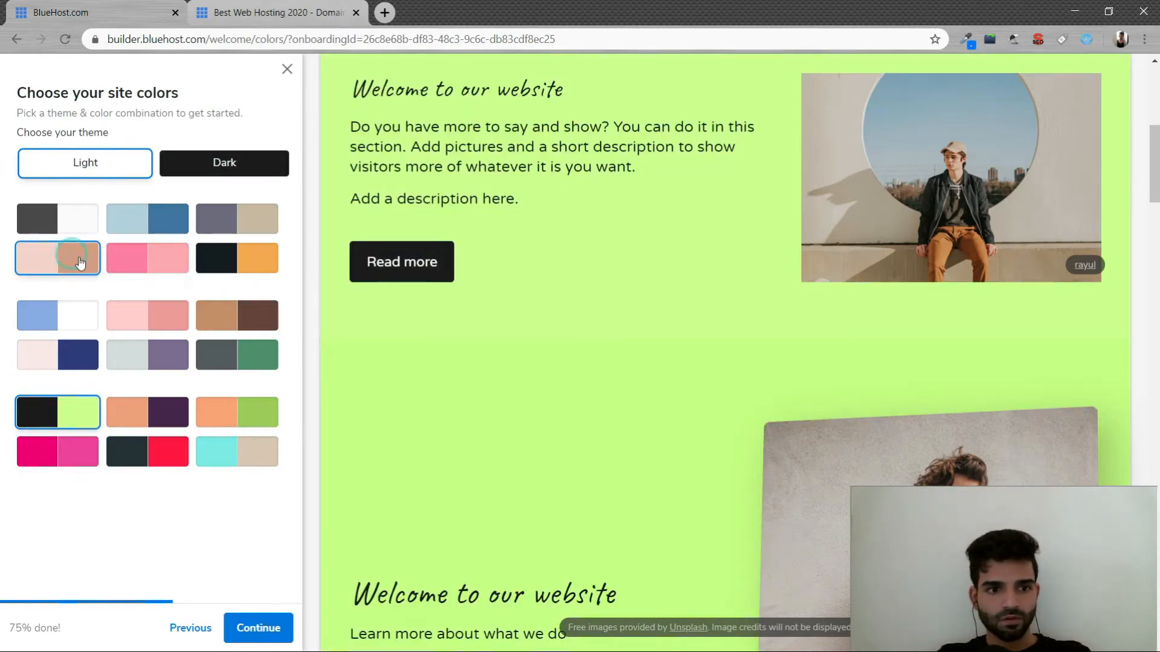
{"action": "left_click", "coordinate": [237, 259]}
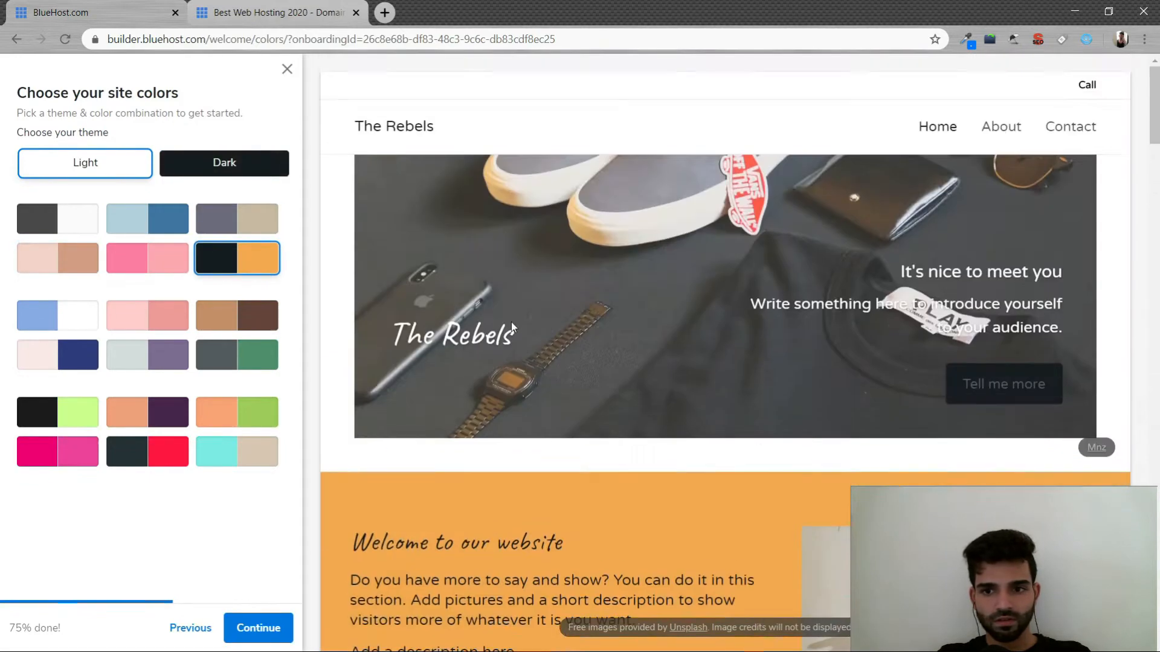
{"action": "left_click", "coordinate": [146, 218]}
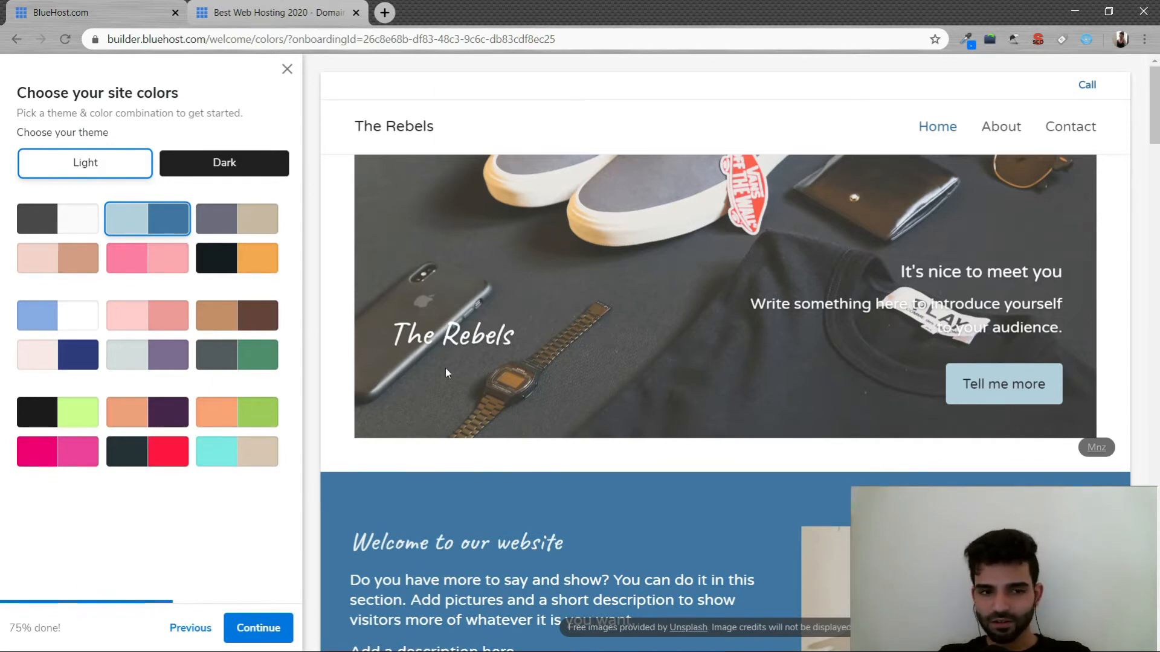
{"action": "left_click", "coordinate": [259, 629]}
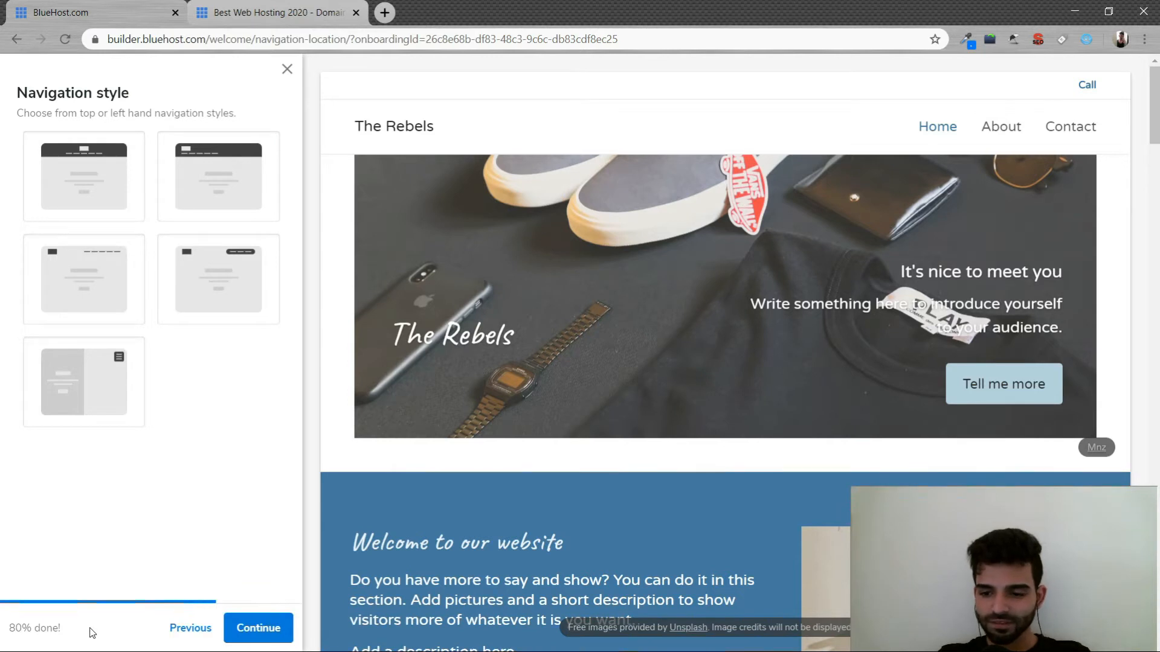
Step: Preview the header layouts and choose site name left with page links over the hero image
{"action": "left_click", "coordinate": [218, 279]}
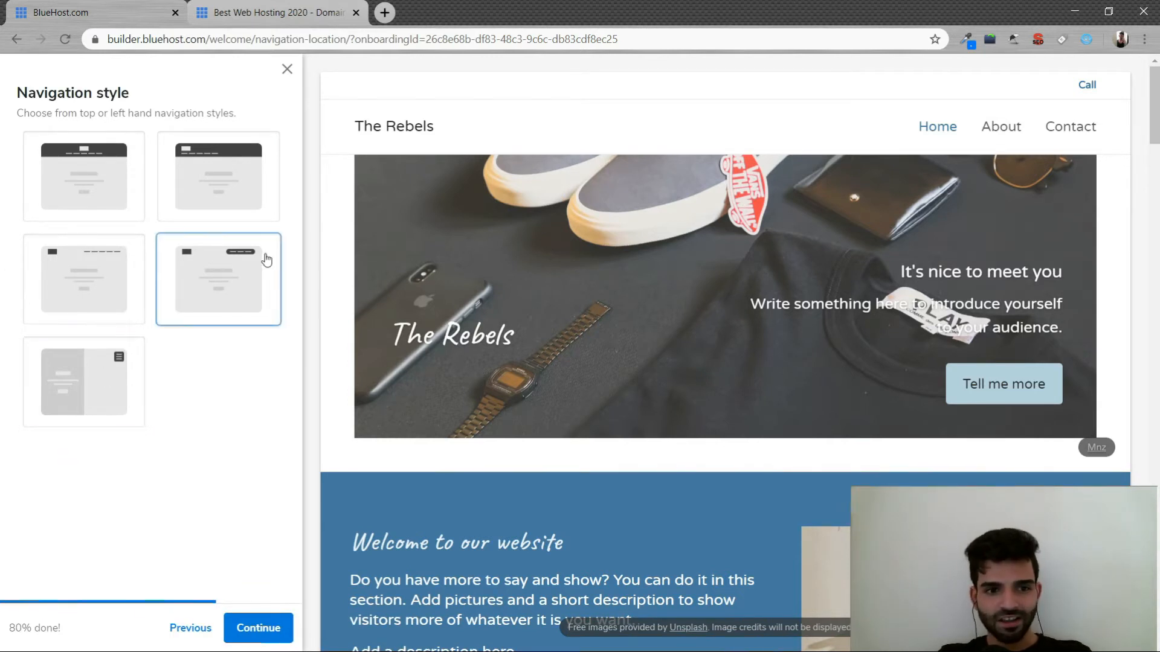
{"action": "left_click", "coordinate": [83, 177]}
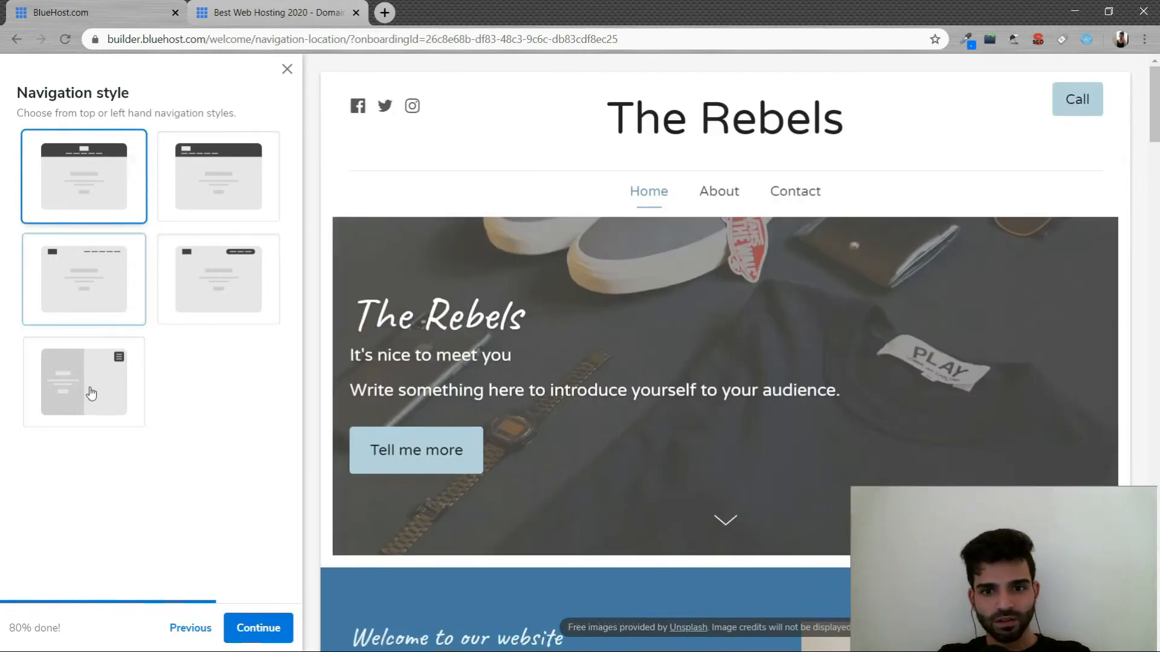
{"action": "left_click", "coordinate": [218, 279]}
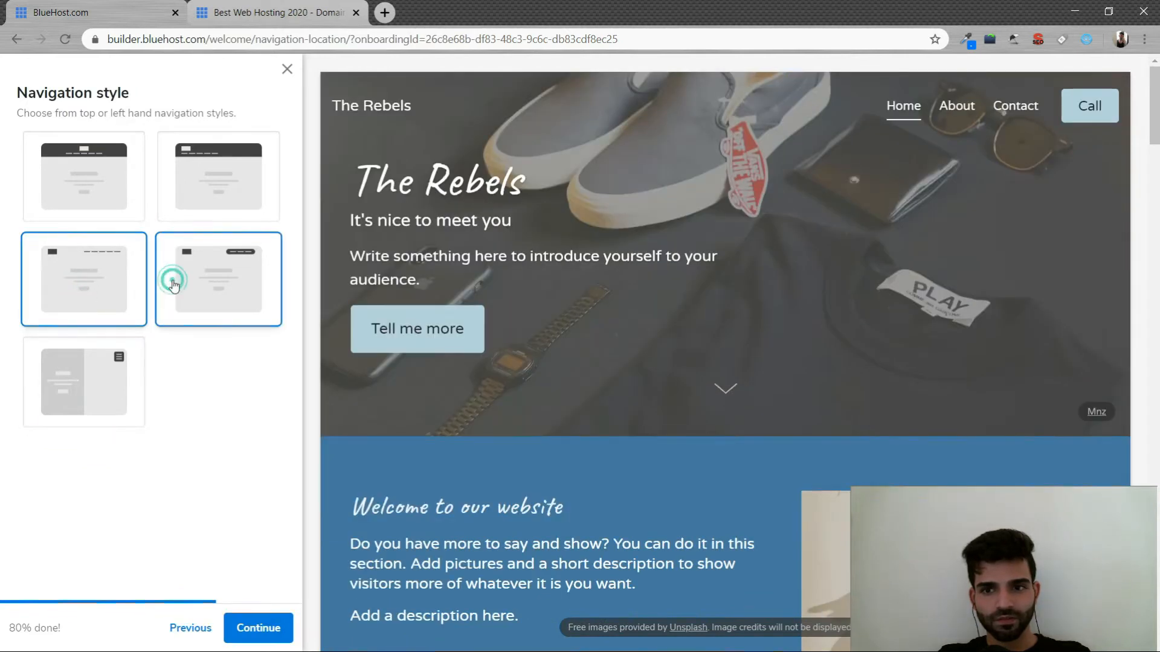
{"action": "left_click", "coordinate": [84, 177]}
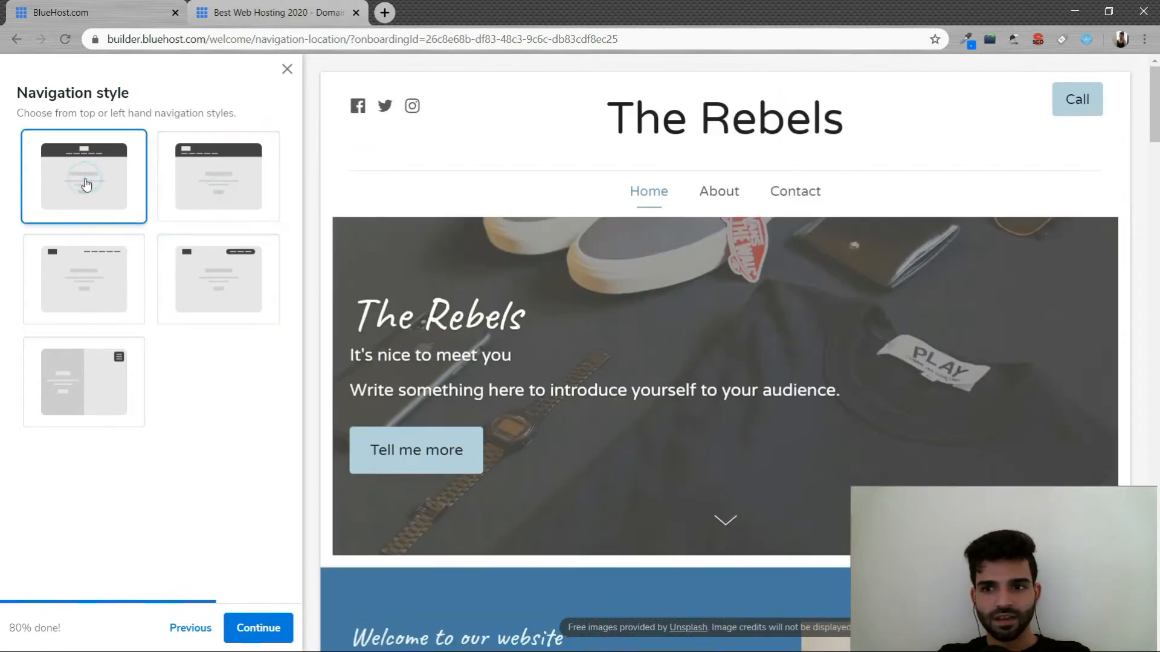
{"action": "left_click", "coordinate": [83, 279]}
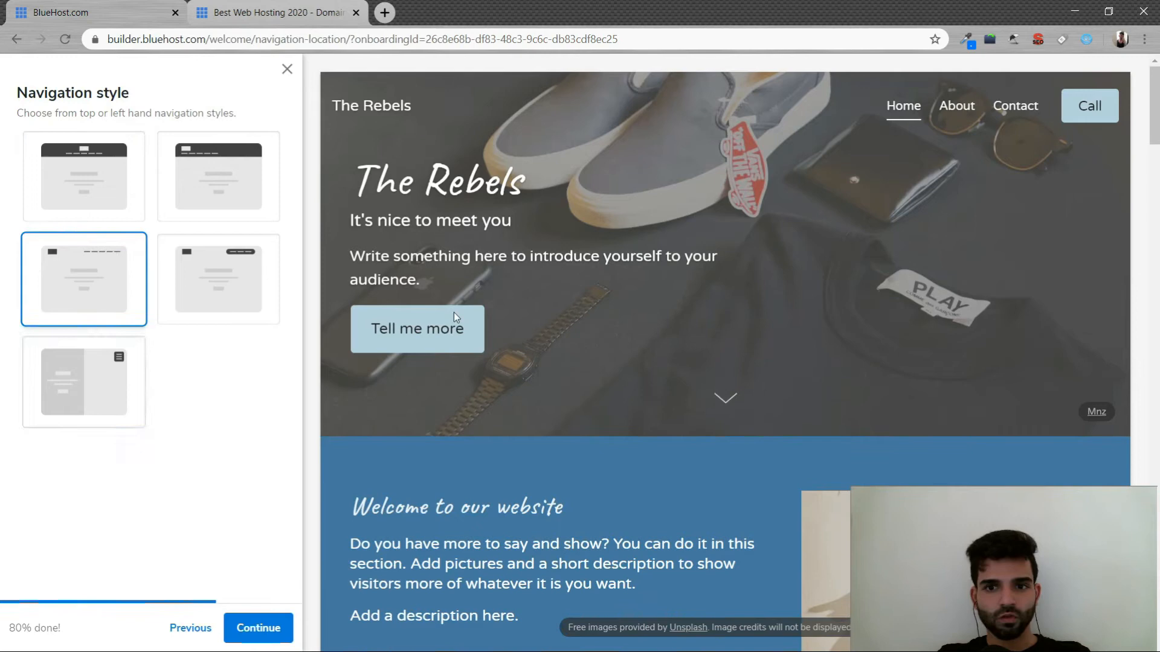
{"action": "left_click", "coordinate": [83, 382]}
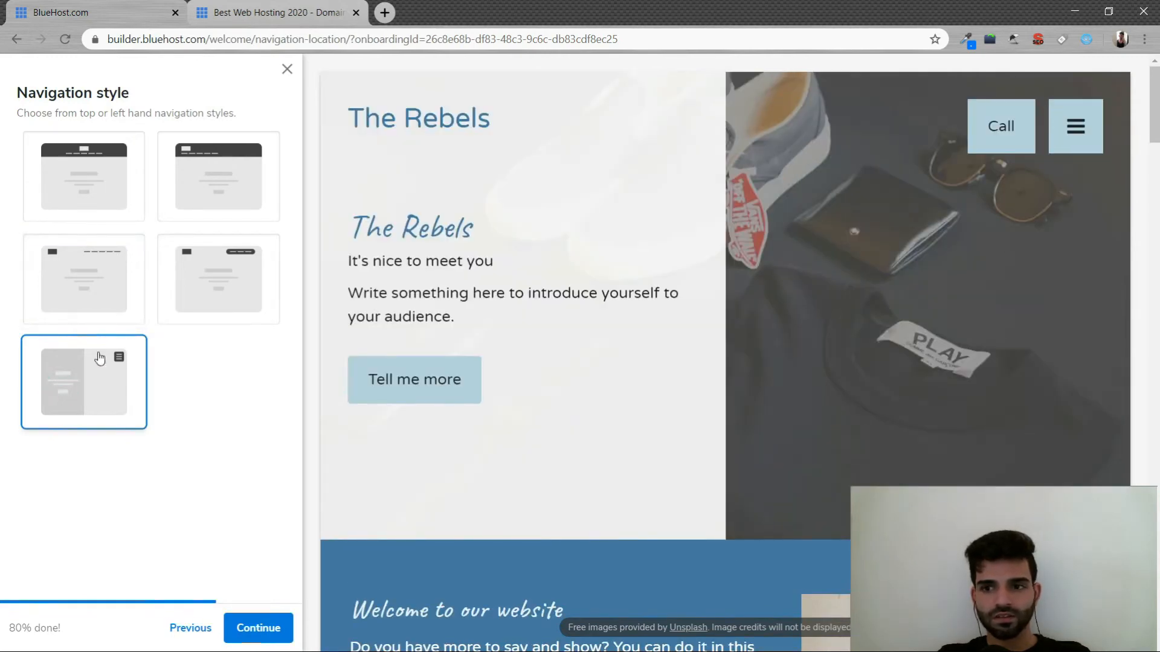
{"action": "left_click", "coordinate": [83, 279]}
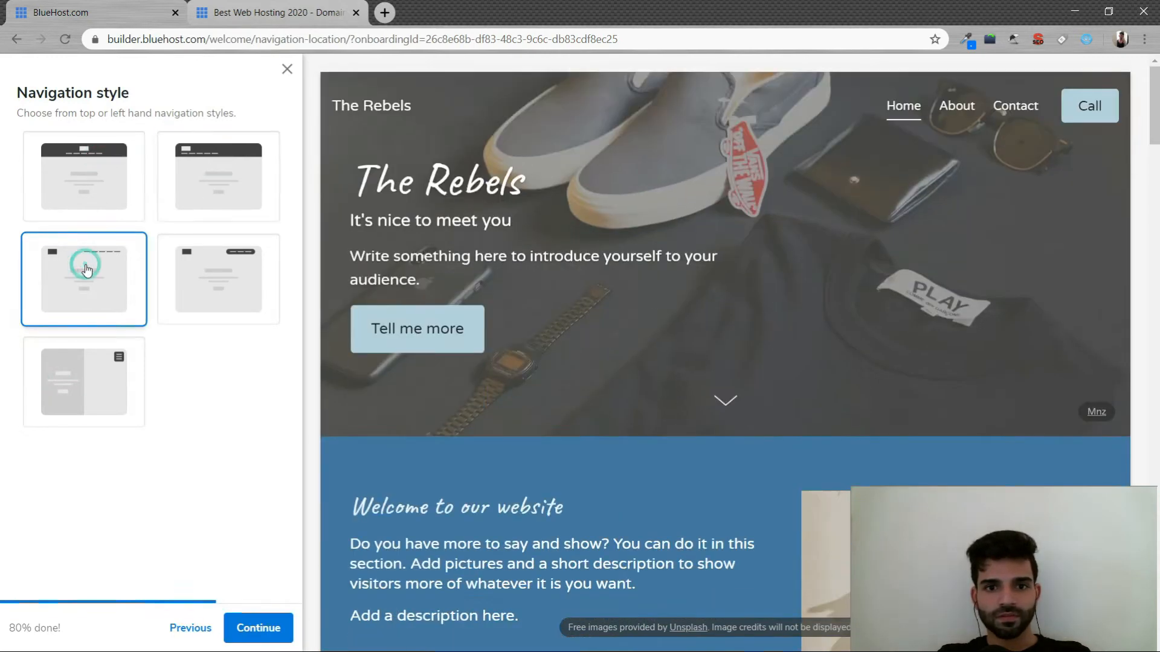
{"action": "left_click", "coordinate": [257, 628]}
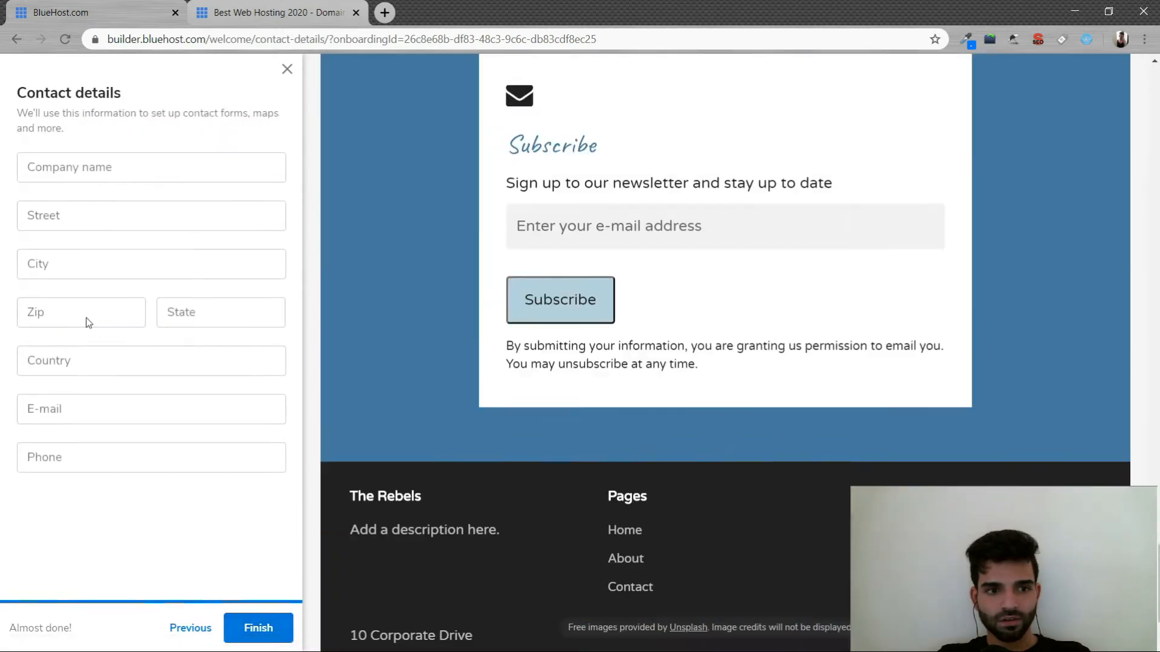
Step: Leave the contact details empty and finish setup to enter the site editor
{"action": "left_click", "coordinate": [151, 167]}
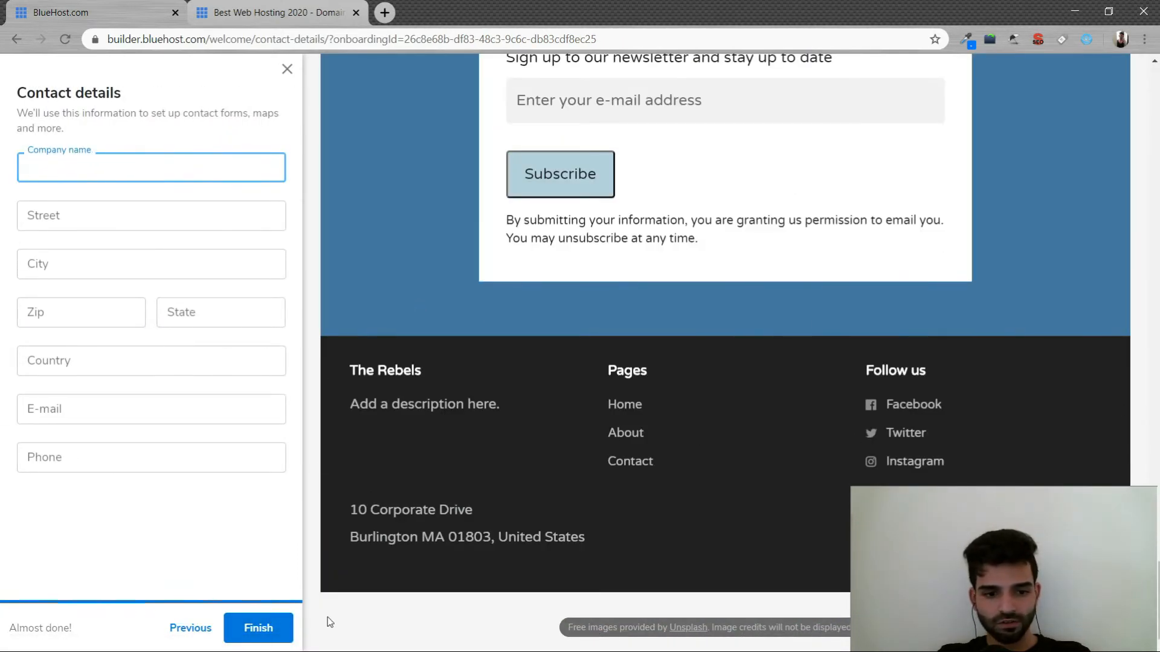
{"action": "left_click", "coordinate": [259, 627]}
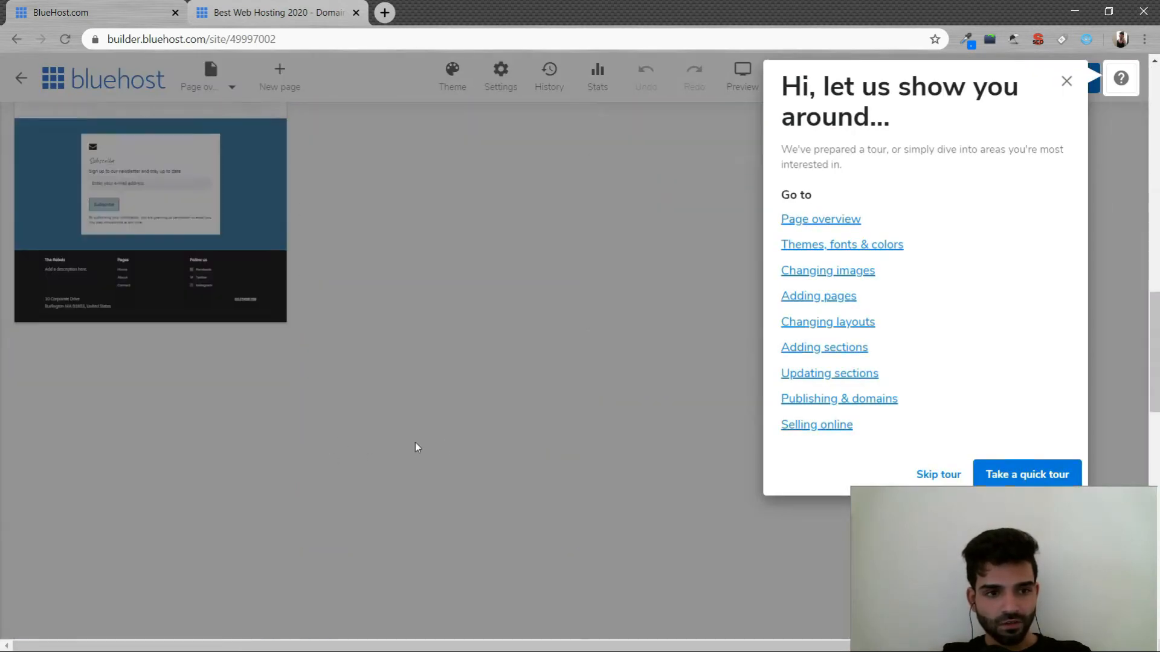
Step: Skip the editor's guided tour so the Home, About and Contact pages show
{"action": "left_click", "coordinate": [1065, 81]}
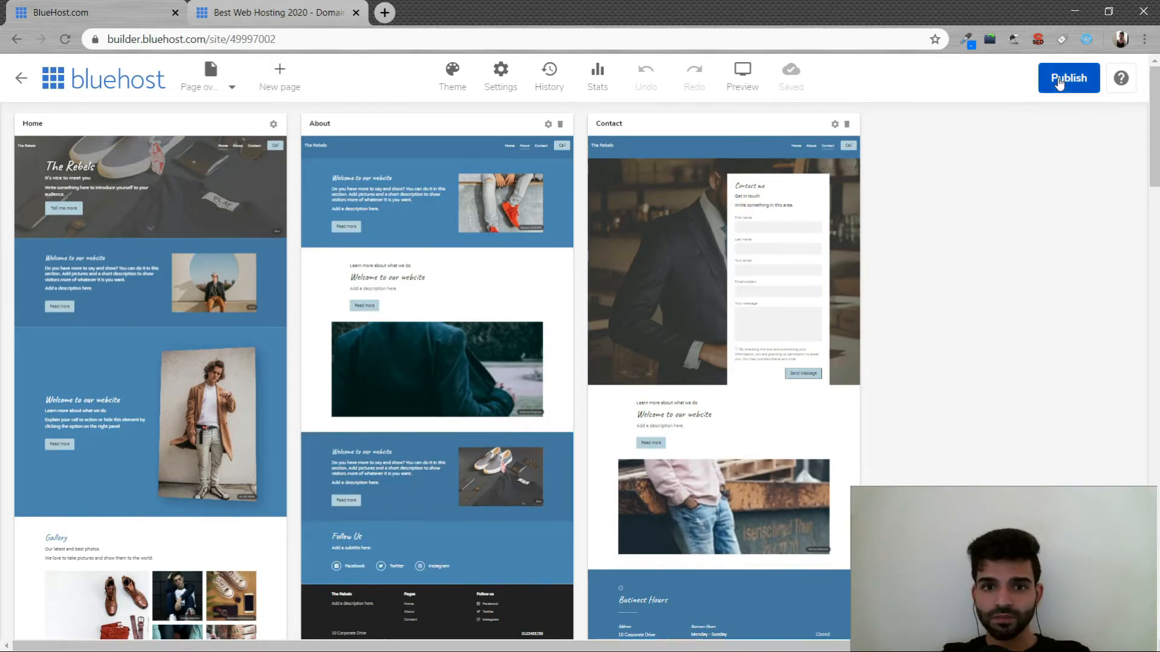
Step: Publish The Rebels live at its mybluehost.me address, dismiss the prompts and return to editing
{"action": "left_click", "coordinate": [1068, 77]}
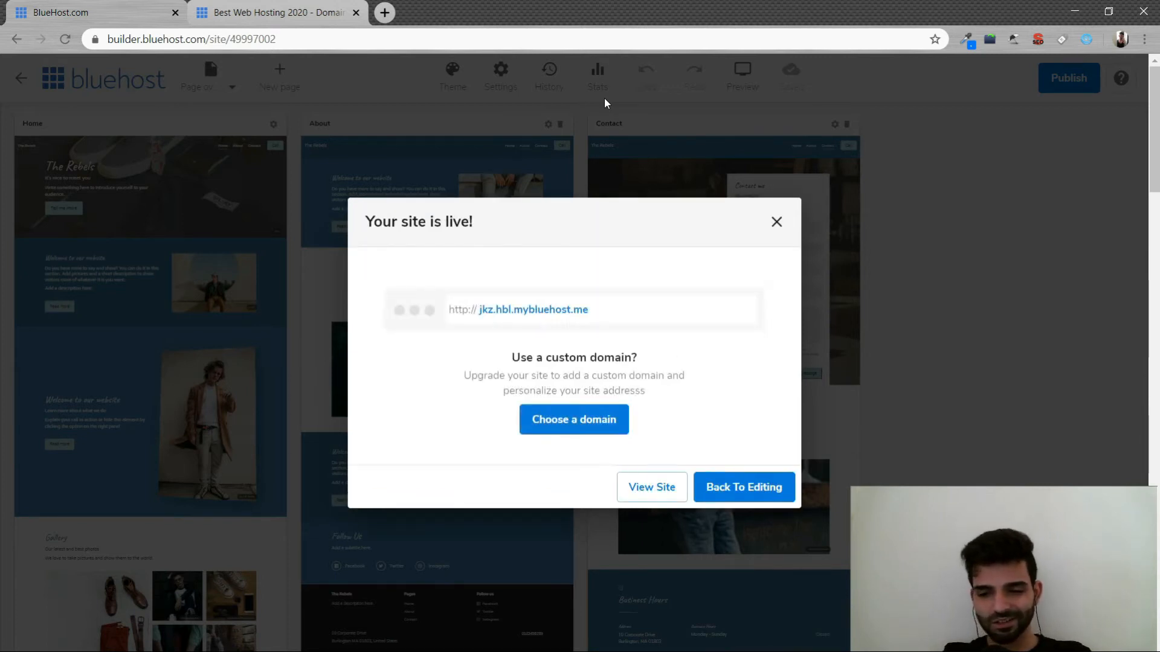
{"action": "mouse_move", "coordinate": [602, 297]}
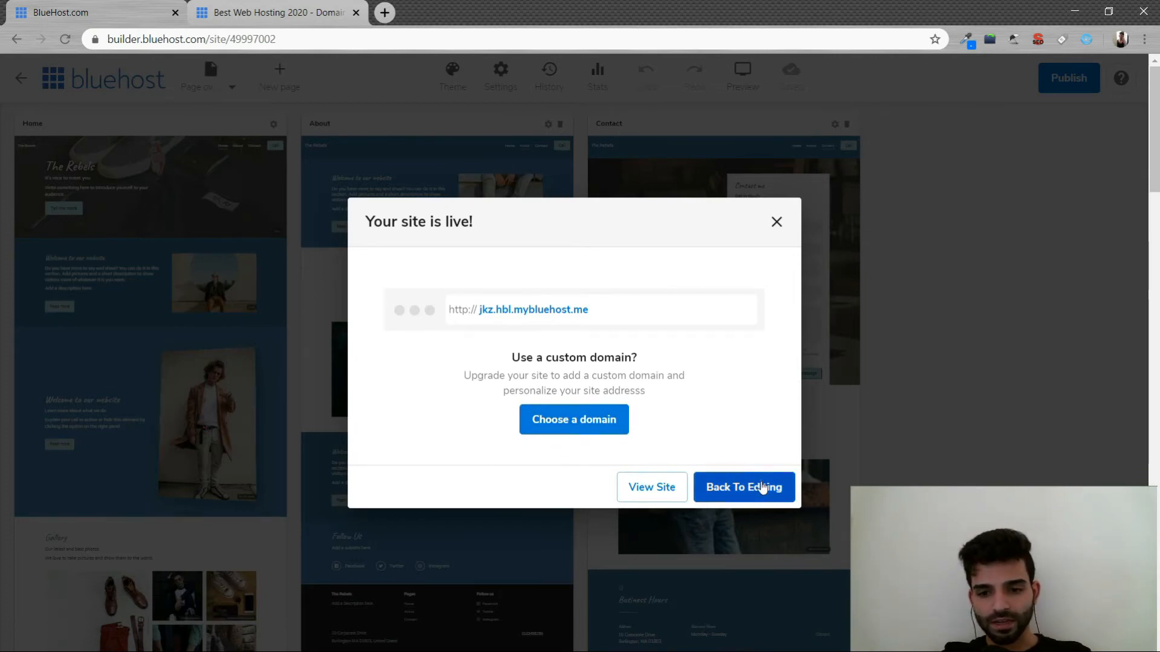
{"action": "left_click", "coordinate": [743, 487]}
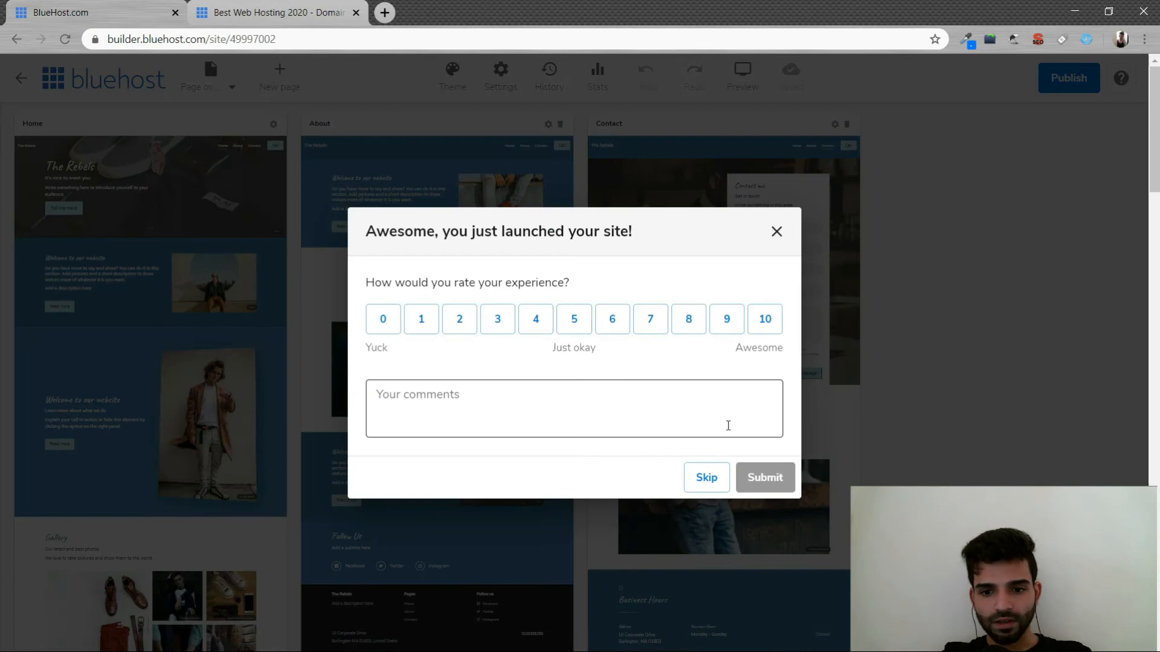
{"action": "left_click", "coordinate": [776, 232]}
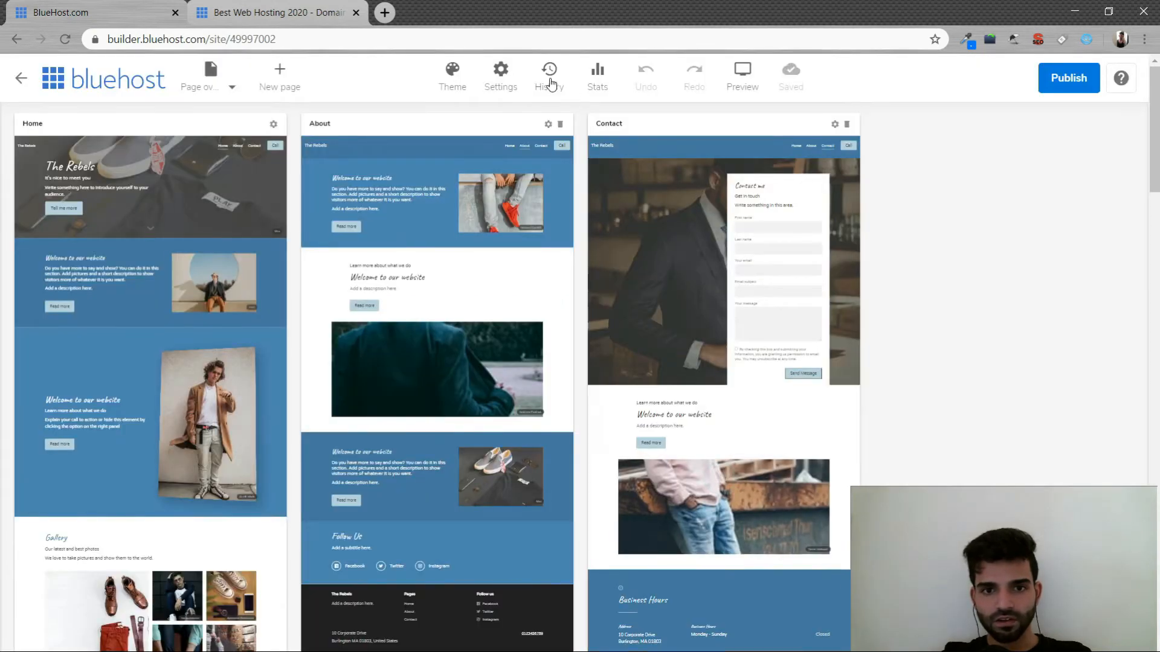
{"action": "left_click", "coordinate": [740, 78]}
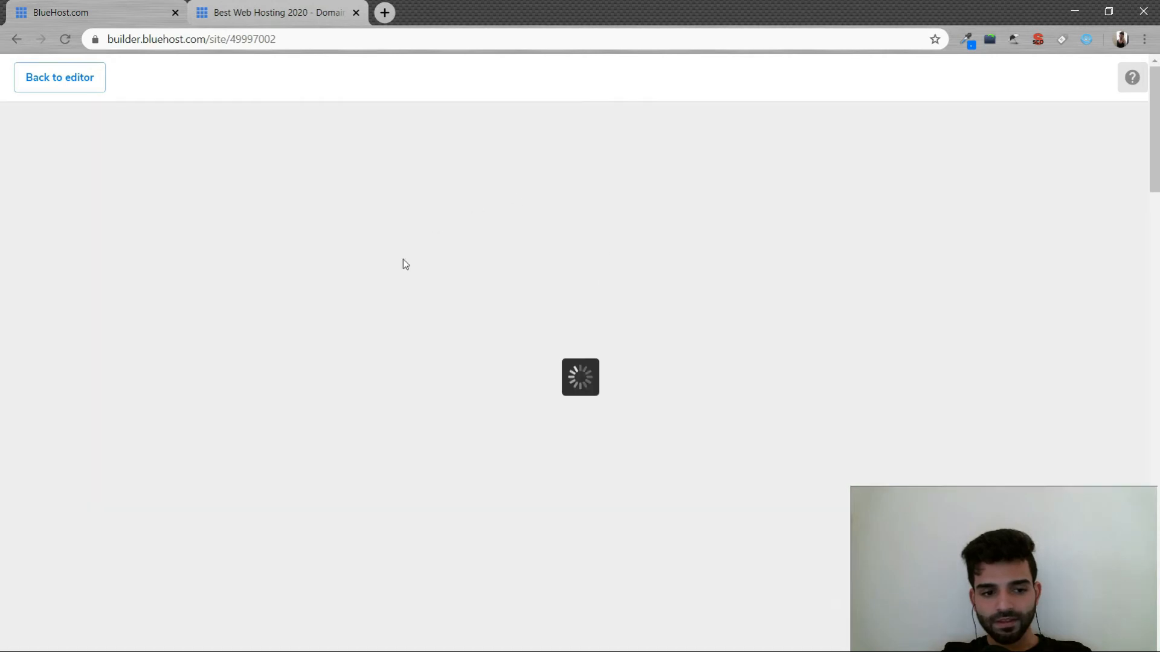
{"action": "mouse_move", "coordinate": [525, 314]}
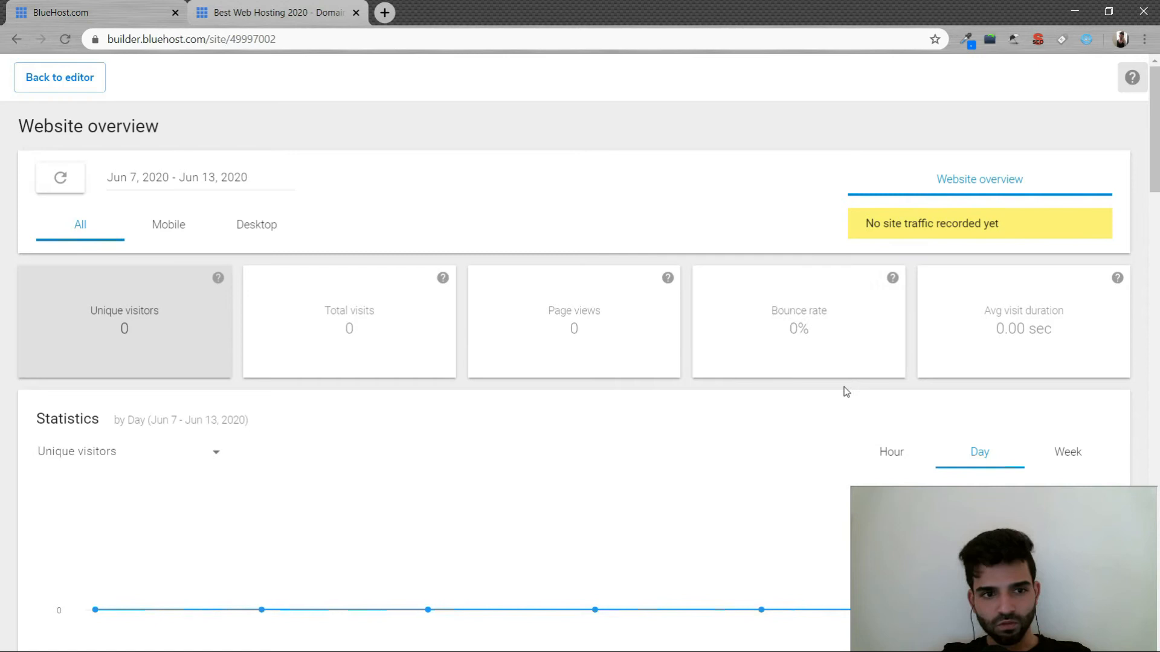
{"action": "scroll", "scroll_direction": "down", "scroll_amount": 3}
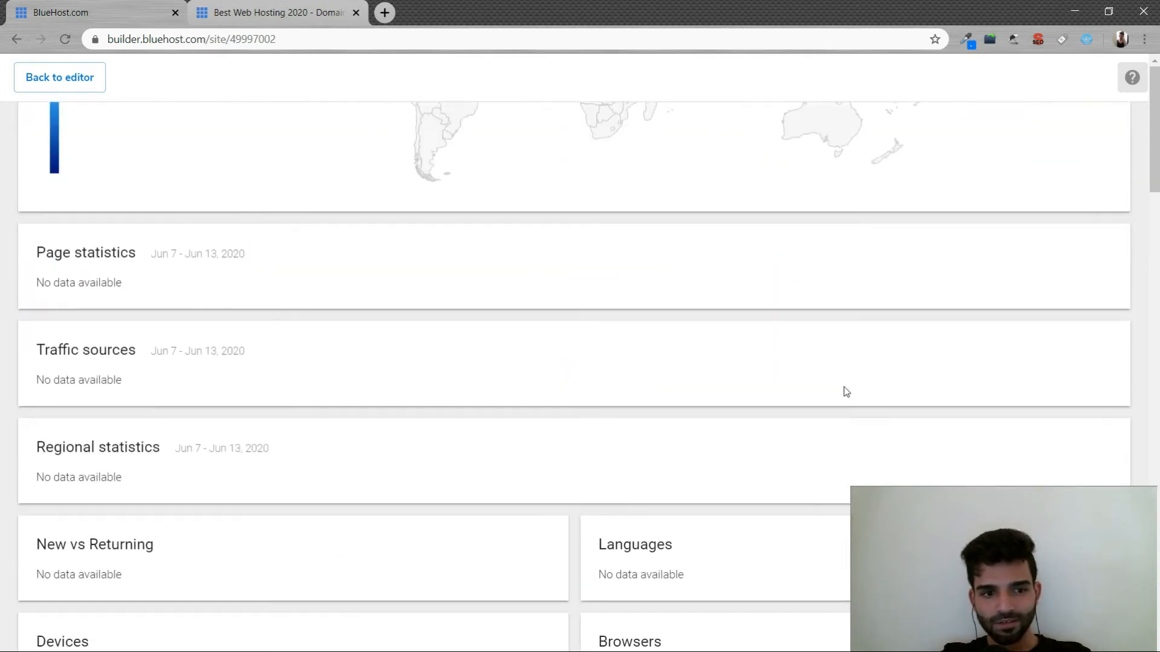
{"action": "scroll", "scroll_direction": "up", "scroll_amount": 3}
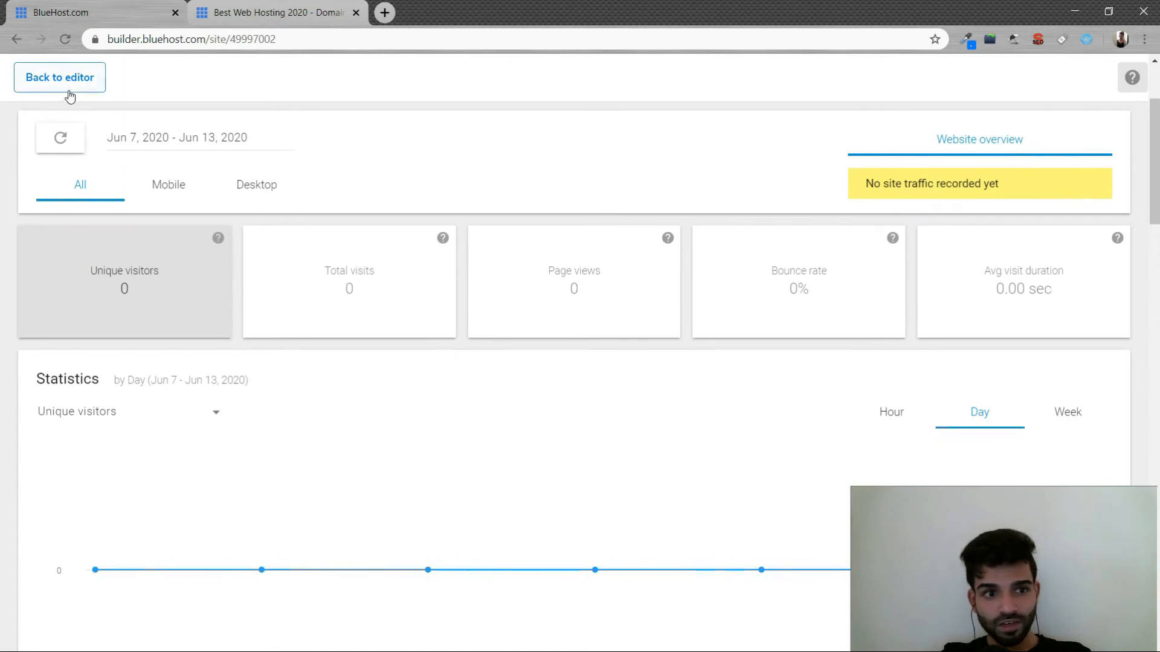
{"action": "left_click", "coordinate": [60, 78]}
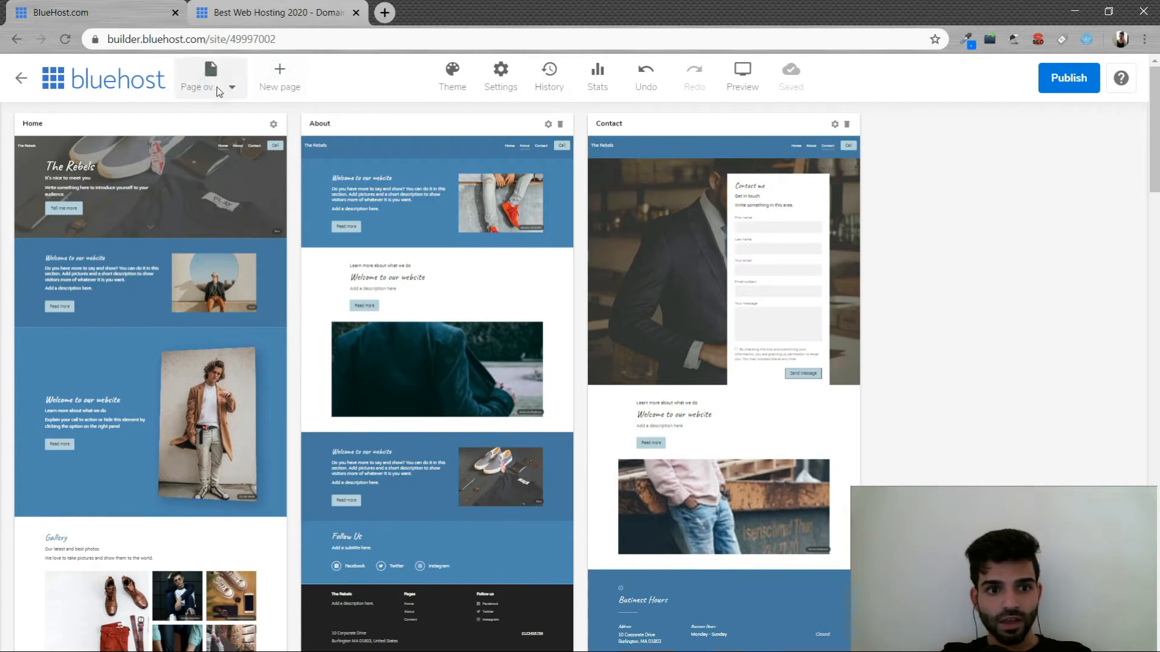
Step: Bring up the Home page in the editor and show the list of site pages
{"action": "left_click", "coordinate": [209, 77]}
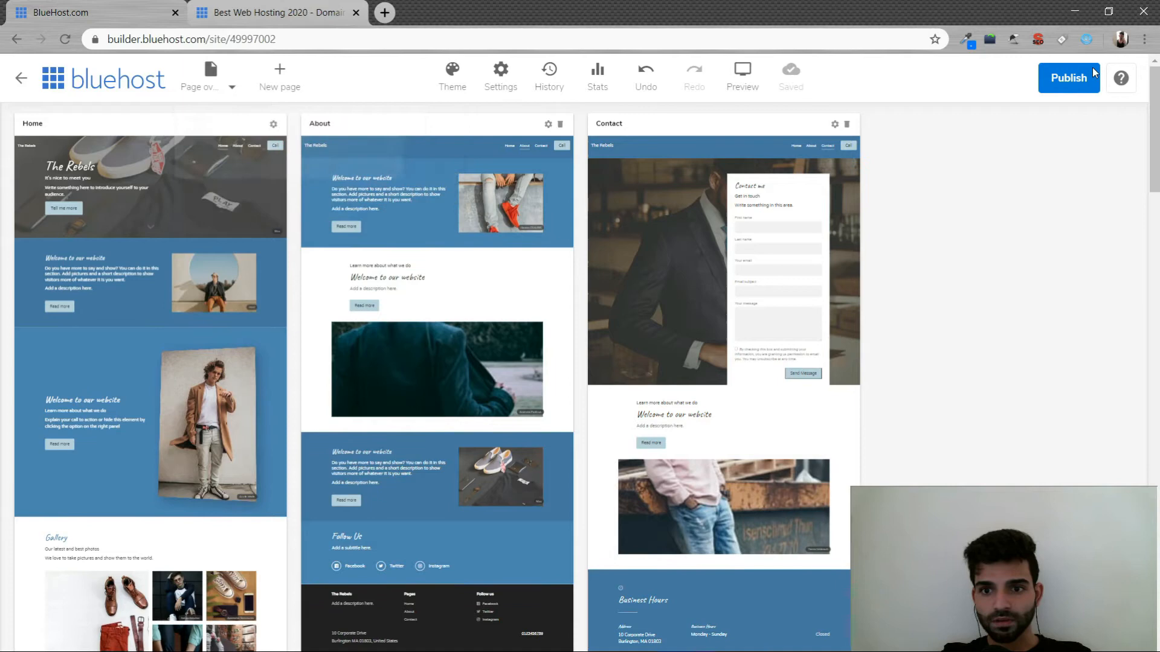
{"action": "left_click", "coordinate": [1068, 77]}
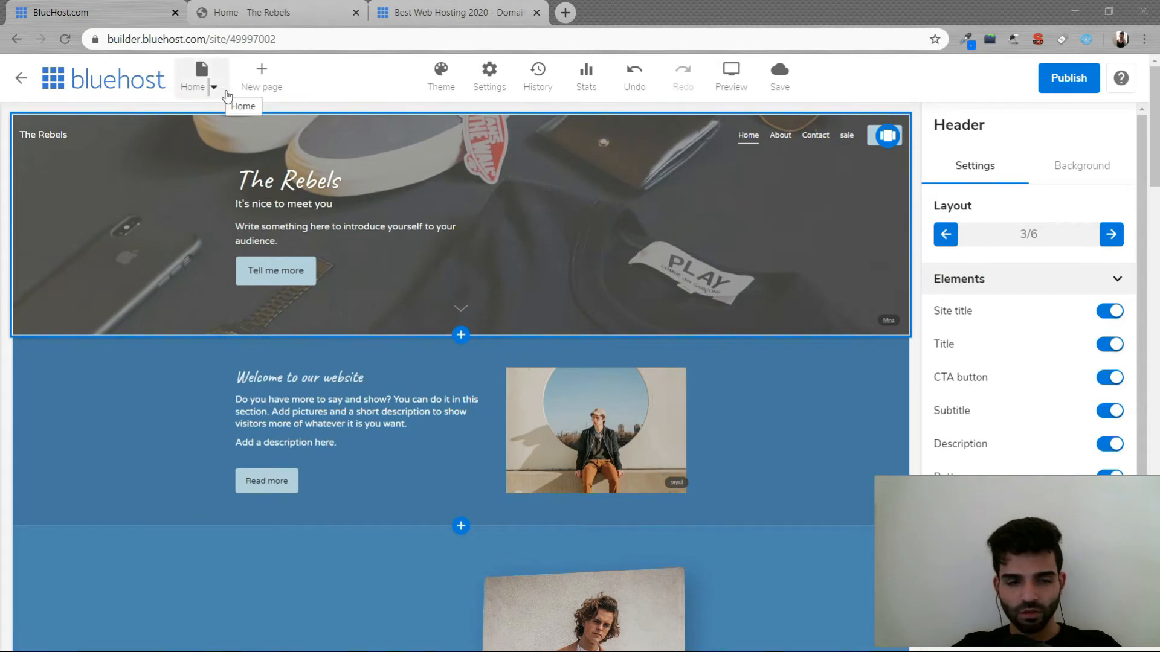
{"action": "left_click", "coordinate": [261, 73]}
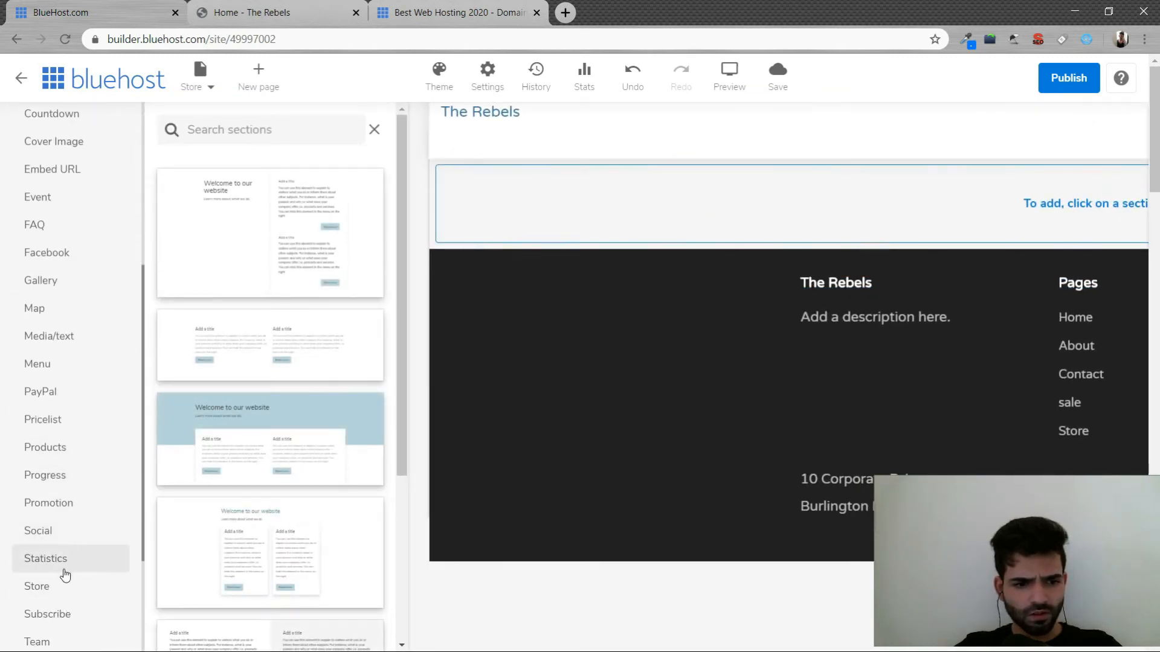
Step: Add the three-product Advanced Store section 'Your Awesome Store' to the Store page
{"action": "left_click", "coordinate": [36, 586]}
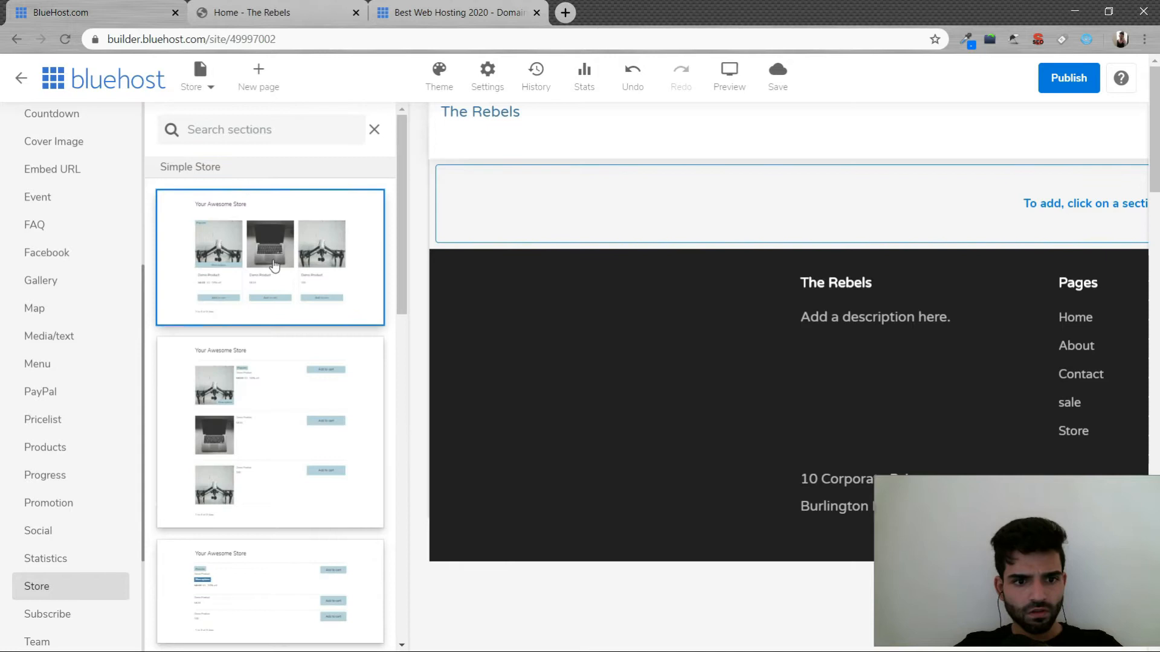
{"action": "scroll", "scroll_direction": "down", "scroll_amount": 3}
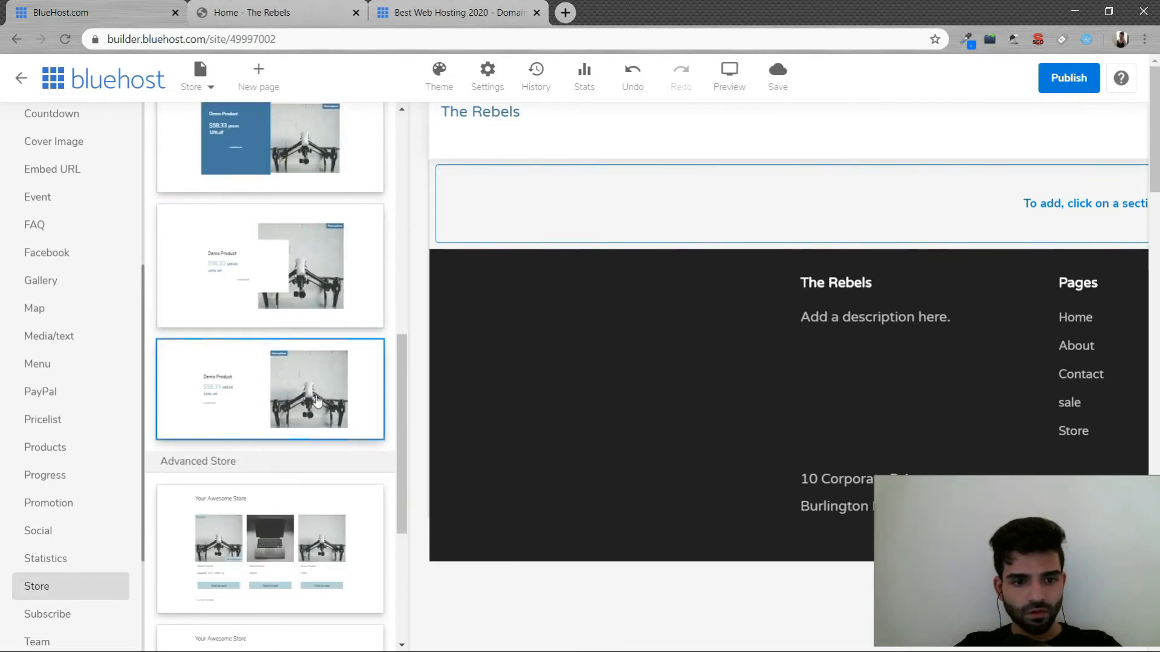
{"action": "scroll", "scroll_direction": "down", "scroll_amount": 3}
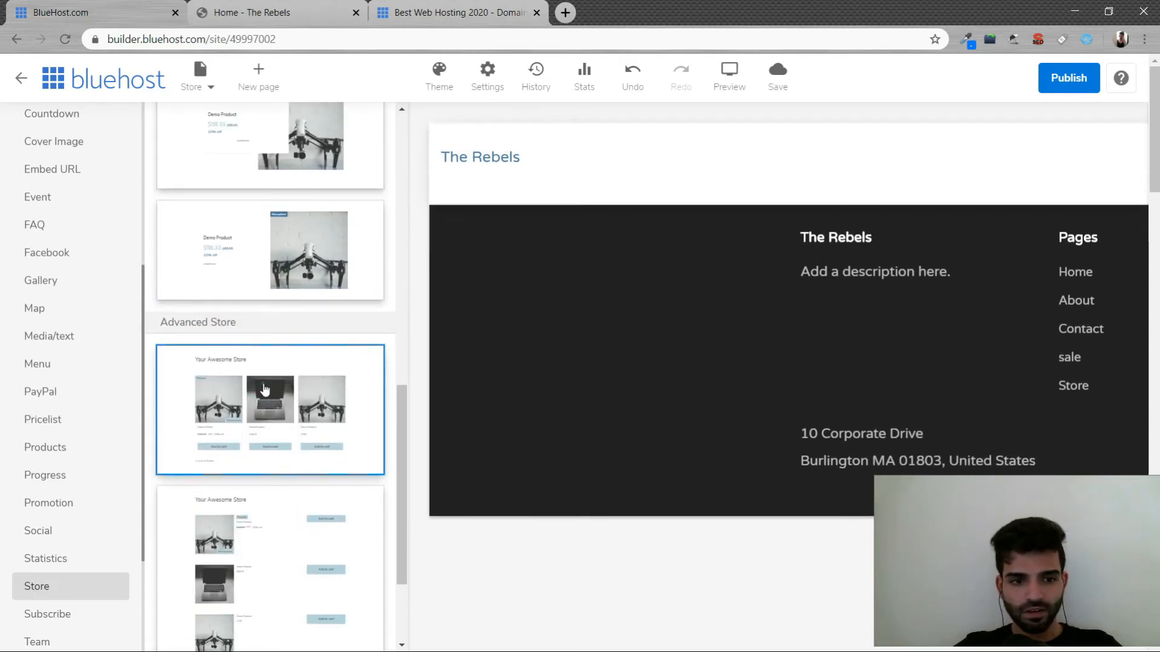
{"action": "left_click", "coordinate": [269, 409]}
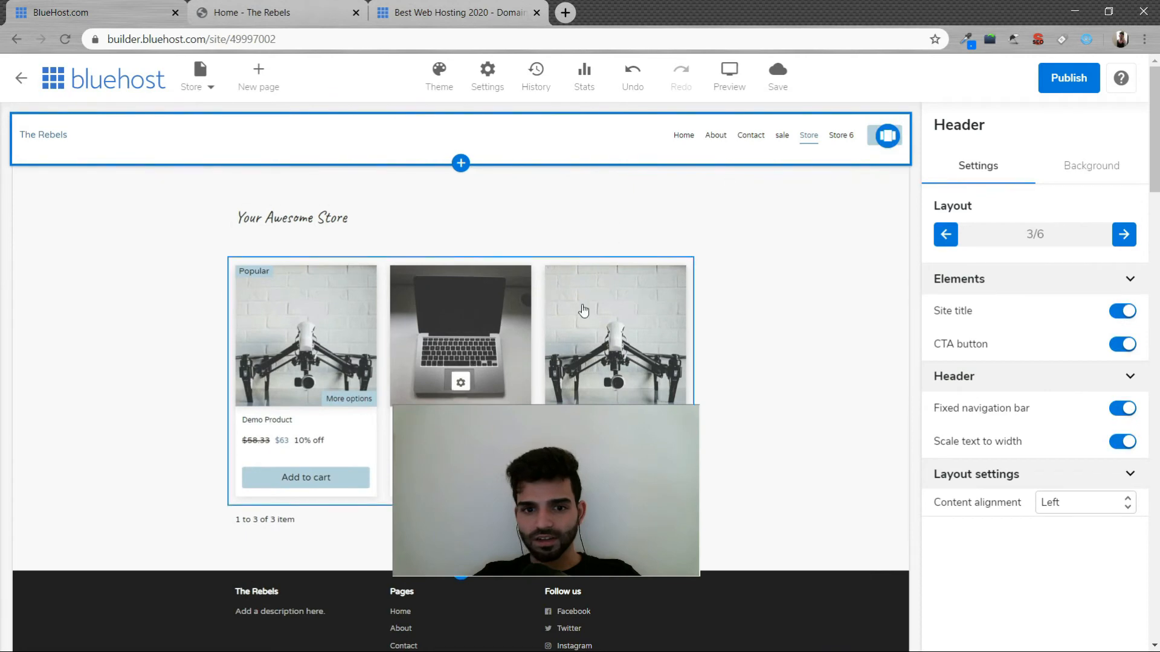
Step: Switch the header to the next layout with the menu below the site title
{"action": "left_click", "coordinate": [727, 75]}
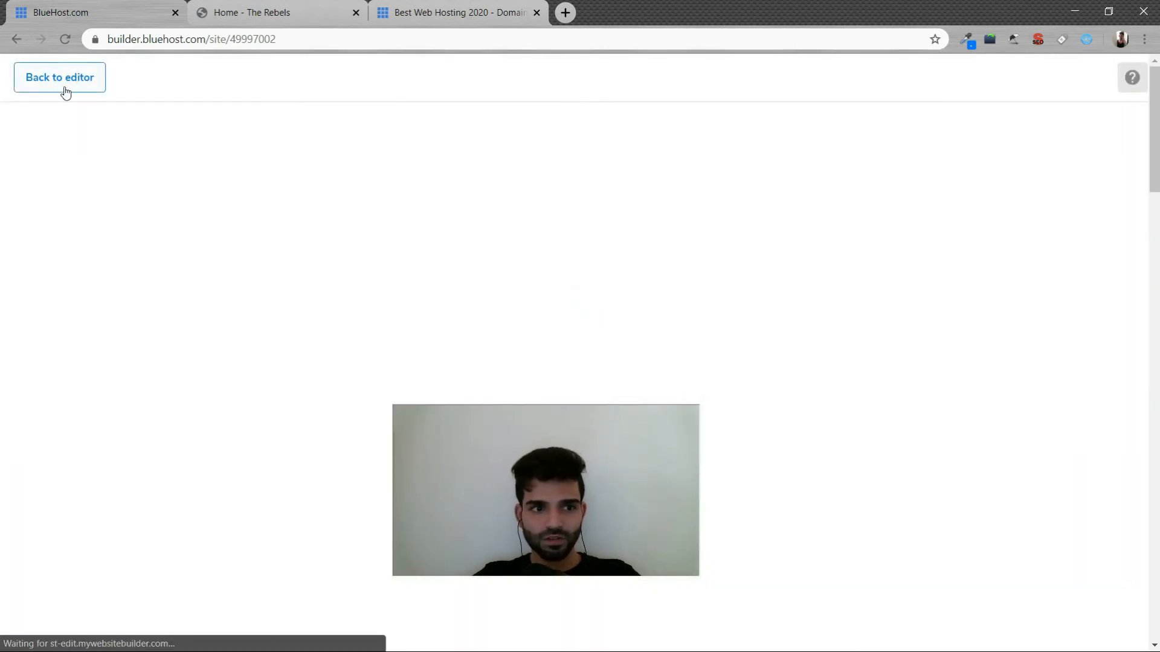
{"action": "left_click", "coordinate": [59, 78]}
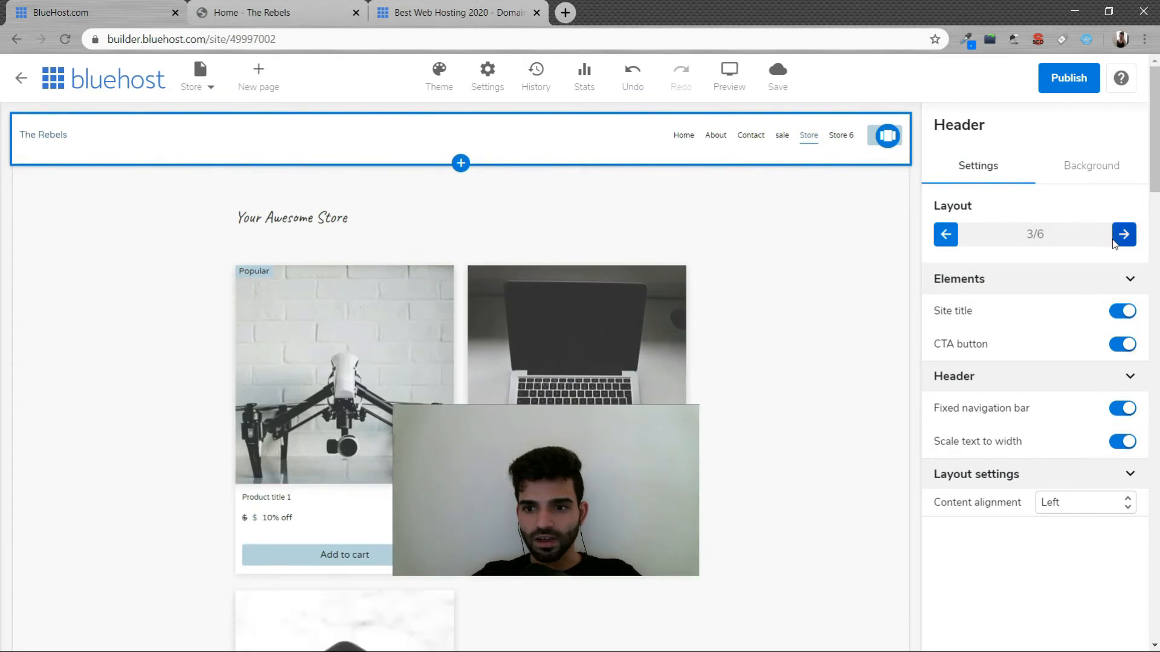
{"action": "left_click", "coordinate": [1123, 234]}
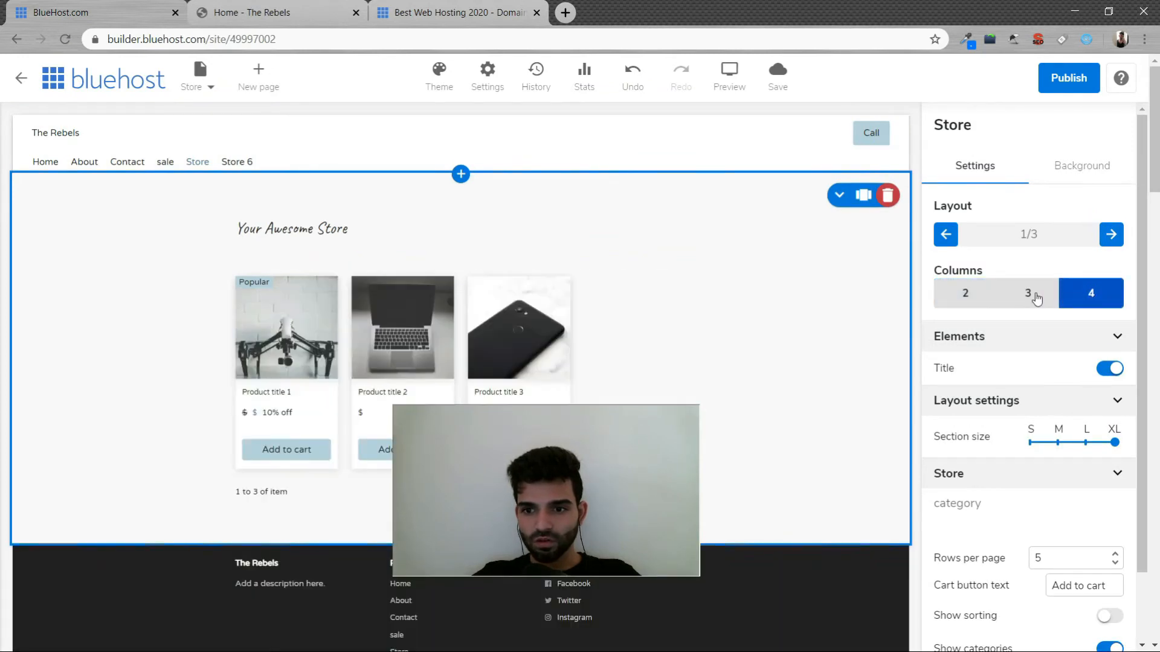
Step: Show the store products in 3 columns and launch Manage Store setup
{"action": "left_click", "coordinate": [1027, 292]}
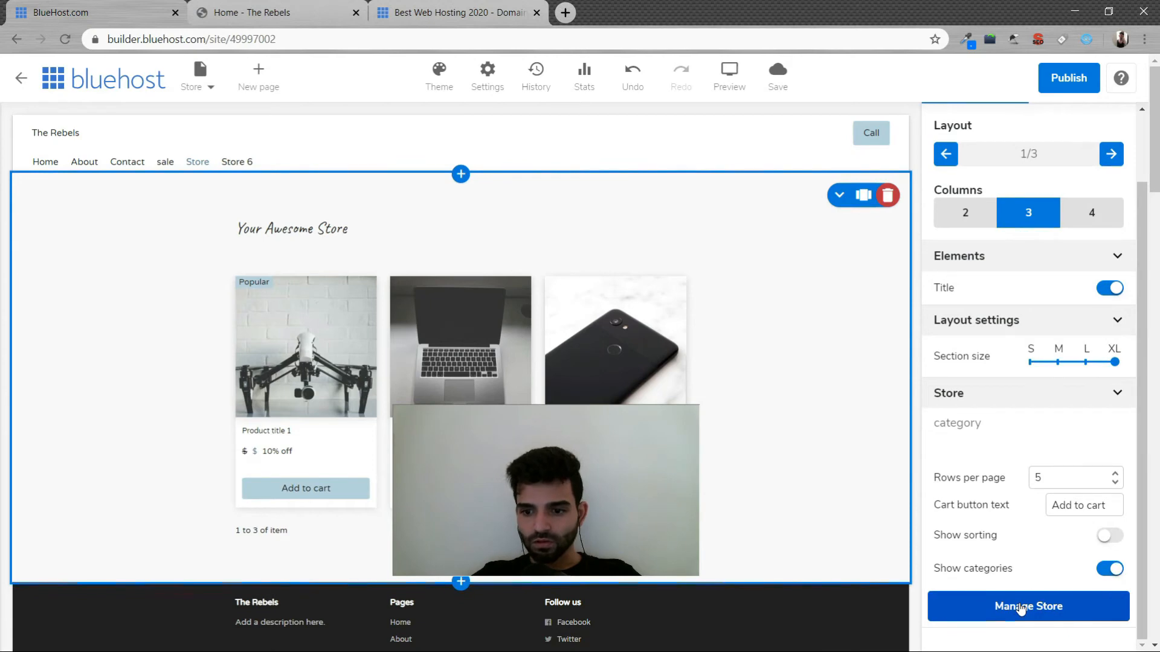
{"action": "left_click", "coordinate": [1027, 606]}
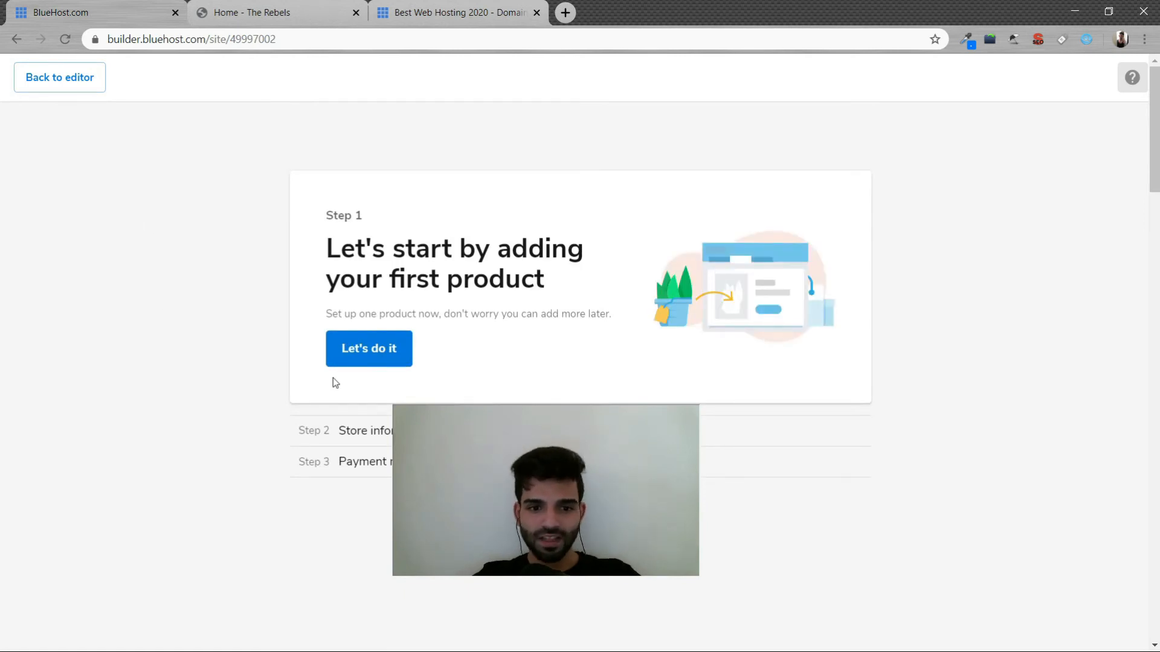
Step: Leave the store setup wizard via Back to editor, returning to the Store page
{"action": "left_click", "coordinate": [369, 348]}
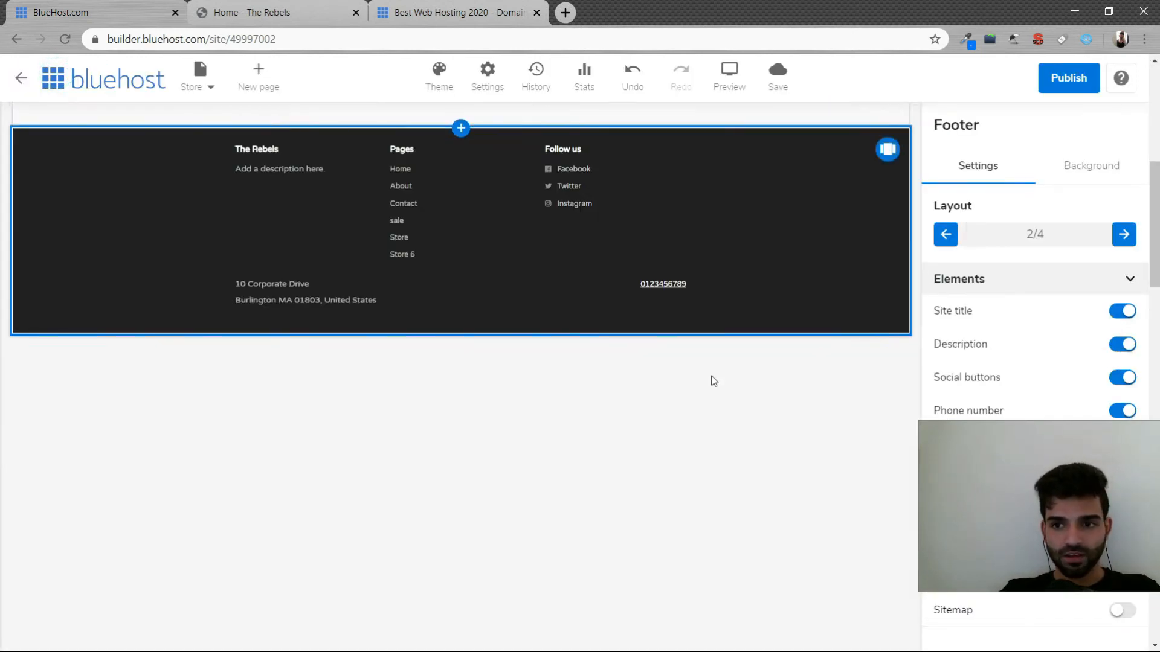
Step: Start publishing, dismiss the unfinished-store warning and switch to the Home page
{"action": "left_click", "coordinate": [1067, 78]}
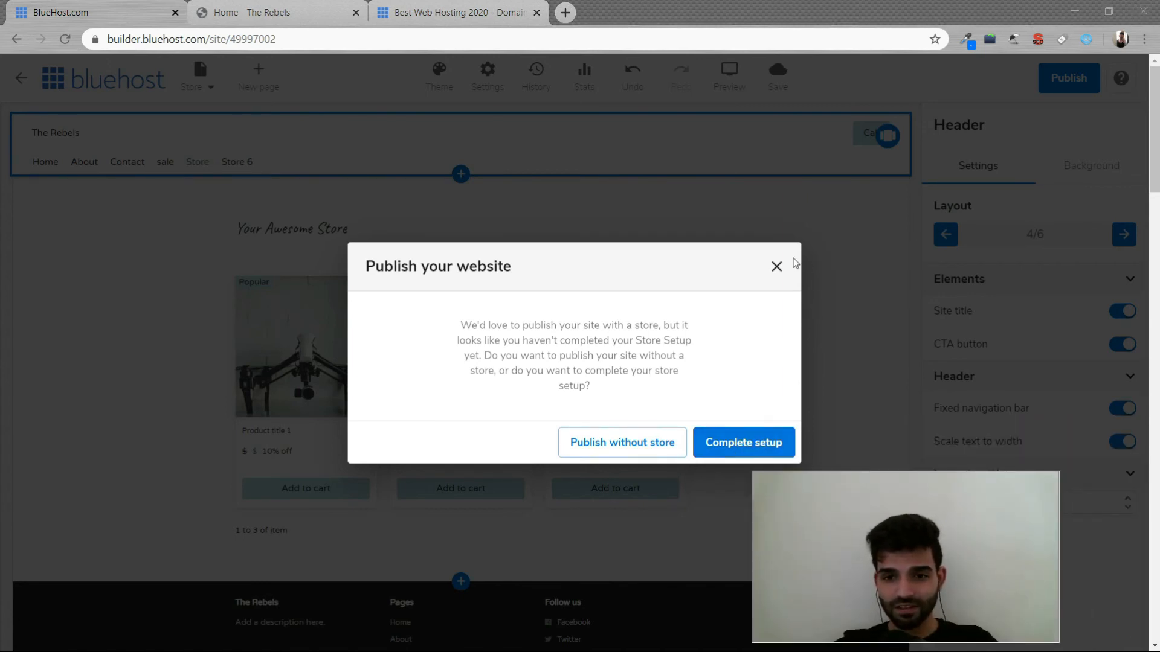
{"action": "left_click", "coordinate": [776, 265]}
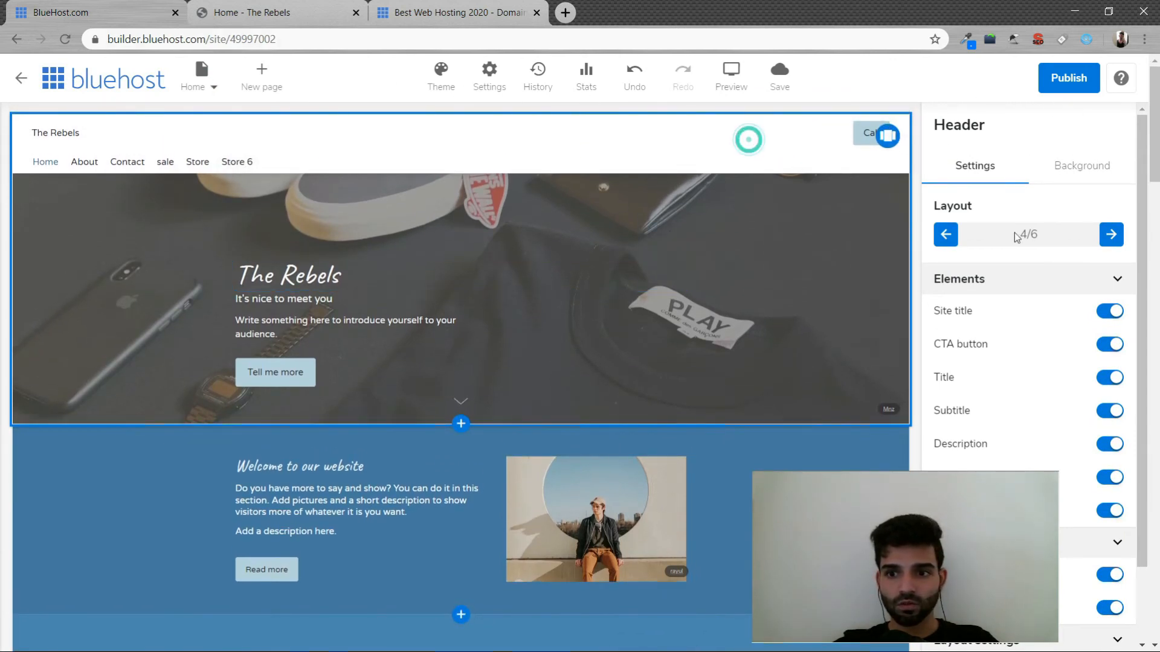
Step: Return the header to layout 3/6 with the menu beside the title and publish the site live
{"action": "left_click", "coordinate": [944, 234]}
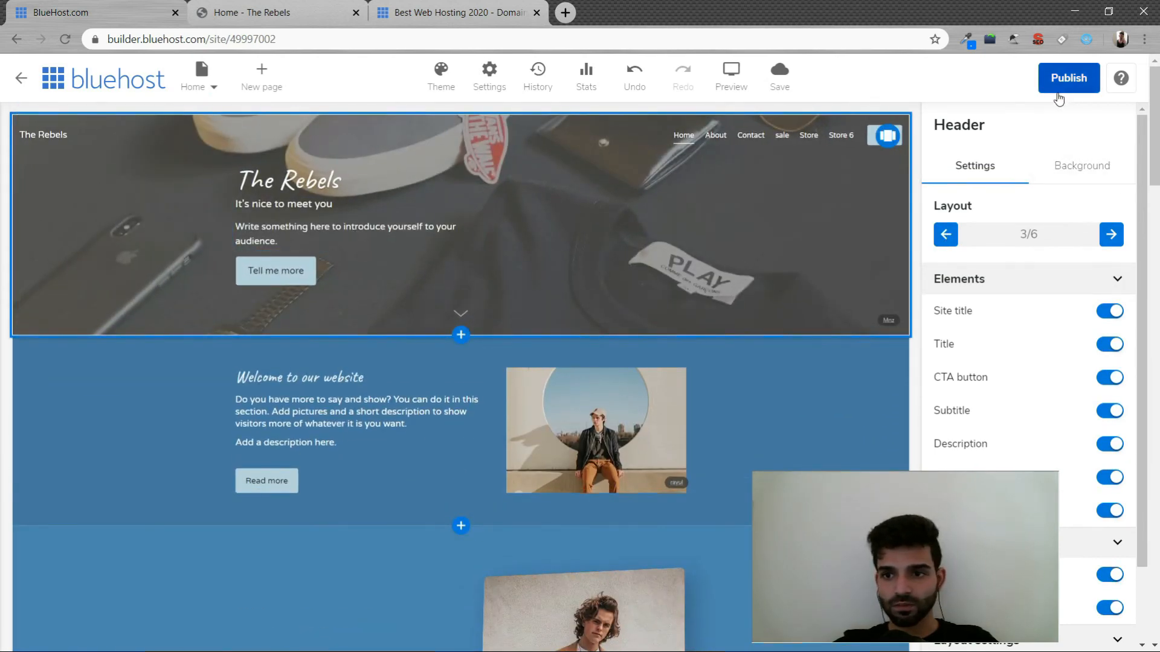
{"action": "left_click", "coordinate": [1067, 77]}
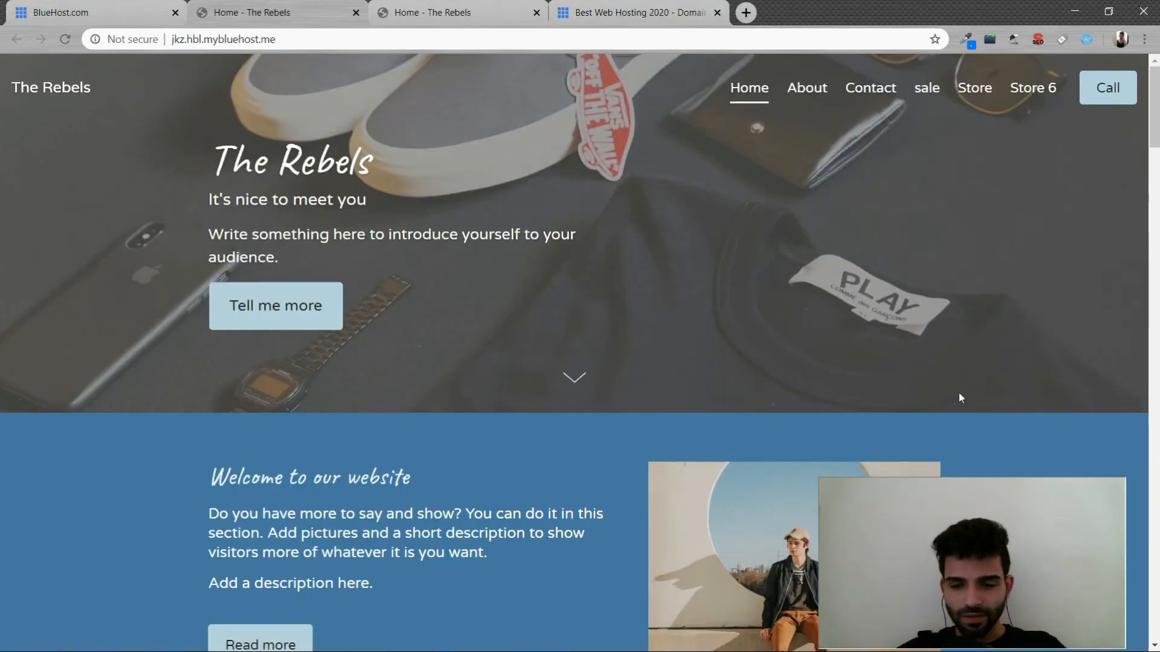
{"action": "scroll", "scroll_direction": "down", "scroll_amount": 3}
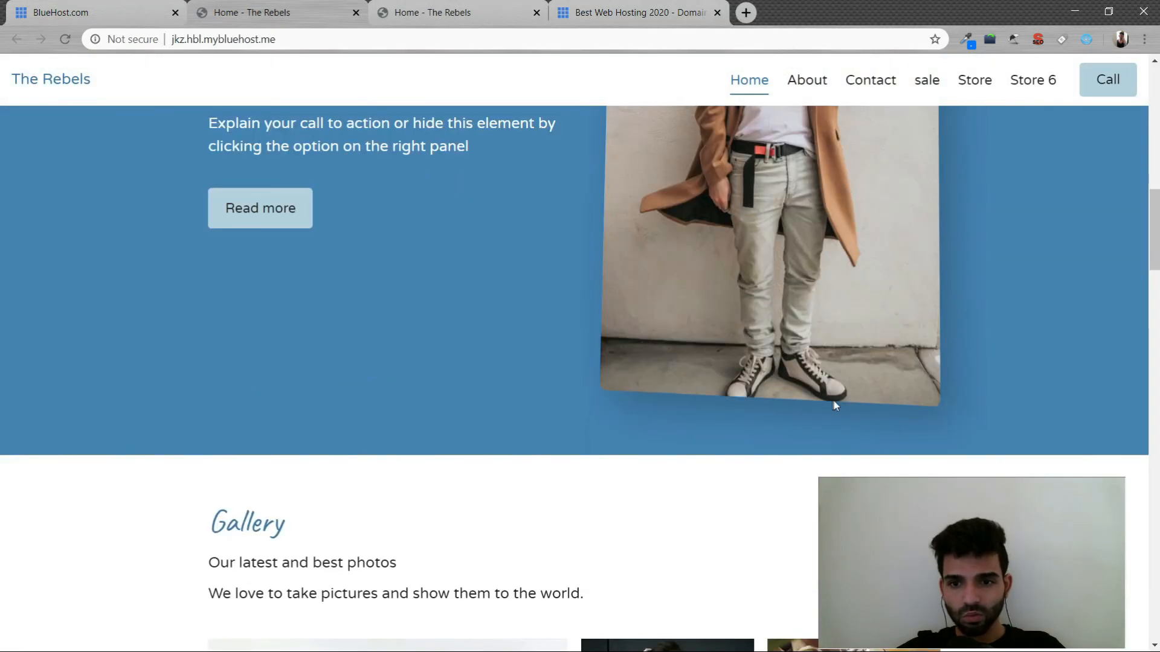
{"action": "mouse_move", "coordinate": [874, 540]}
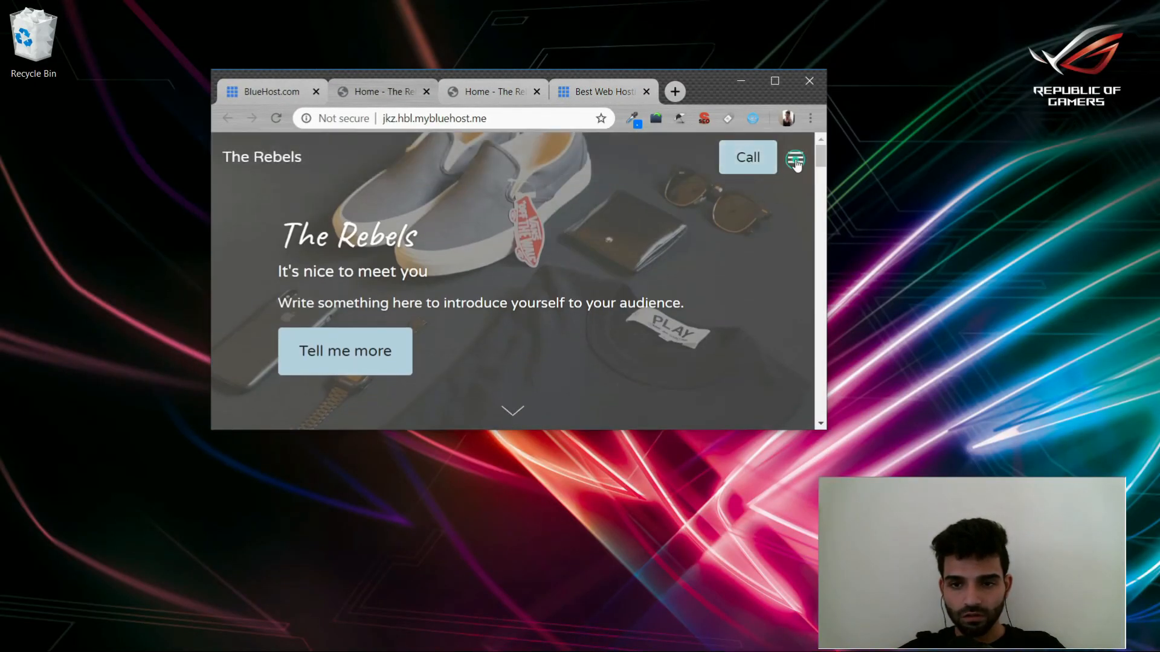
{"action": "scroll", "scroll_direction": "down", "scroll_amount": 3}
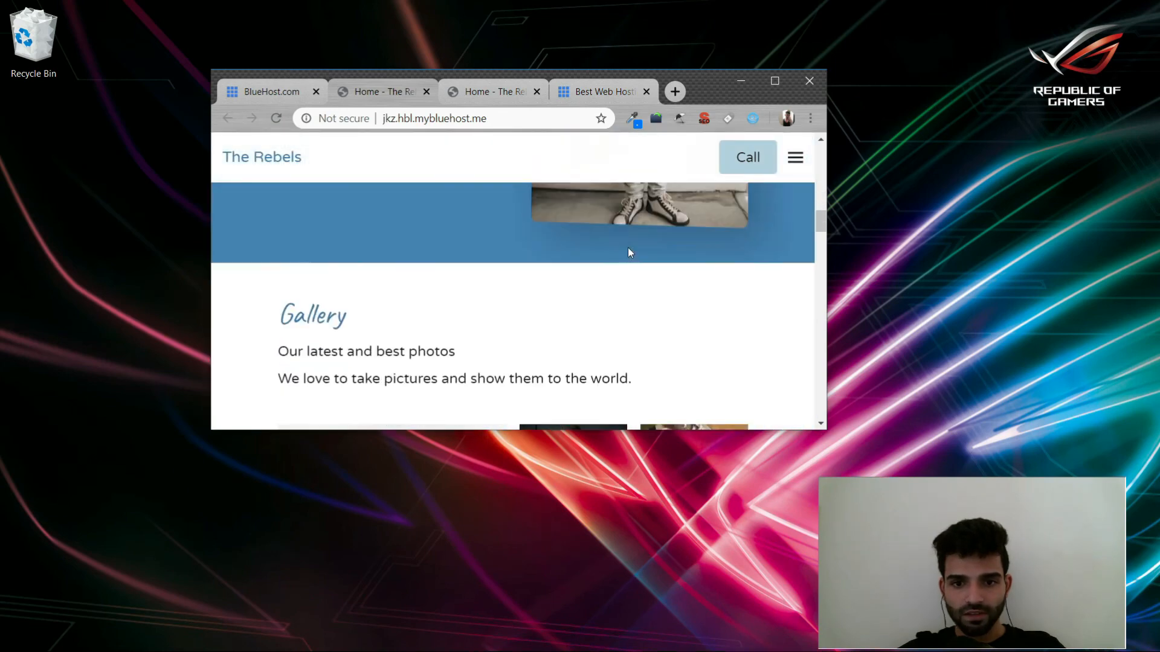
{"action": "left_click", "coordinate": [774, 81]}
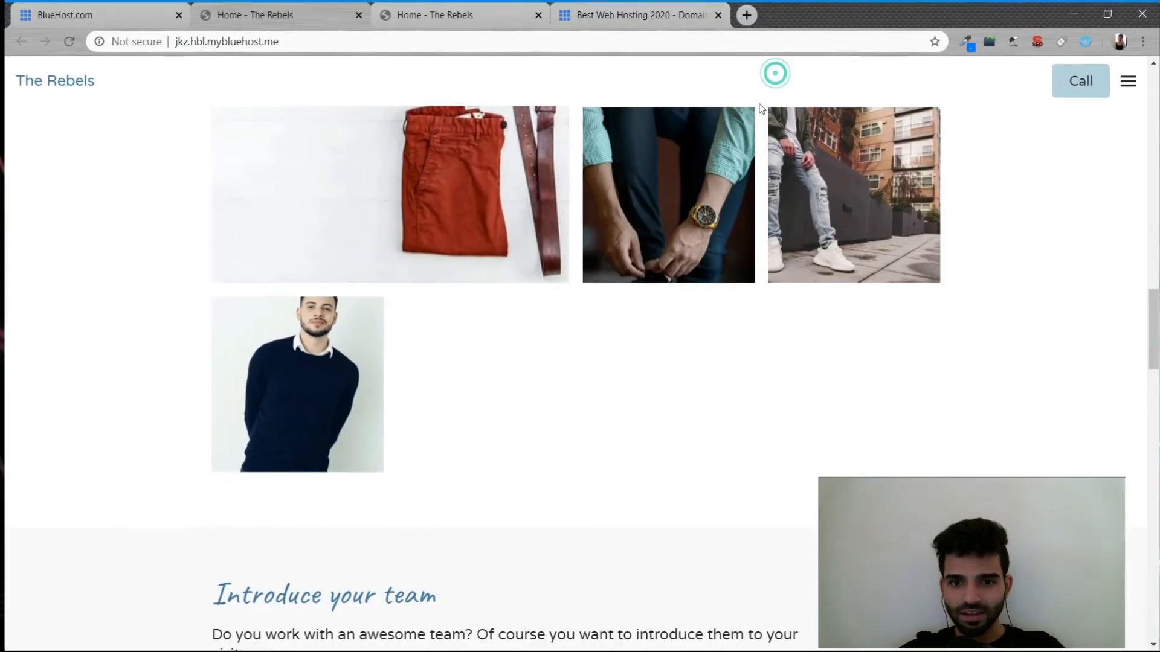
{"action": "scroll", "scroll_direction": "up", "scroll_amount": 3}
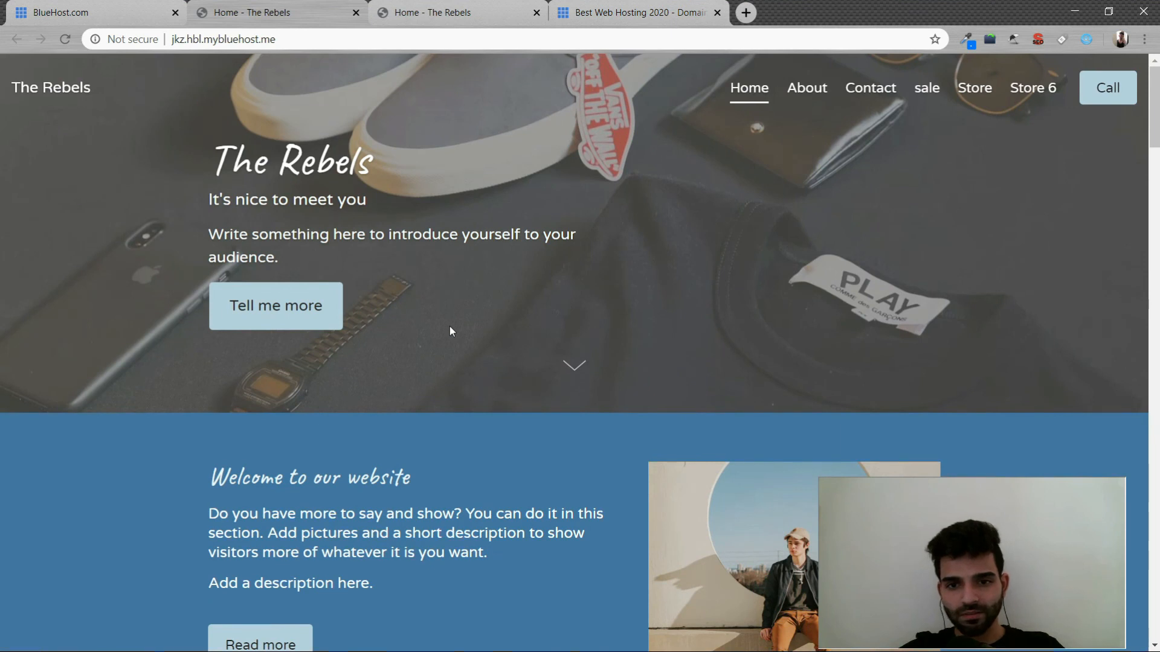